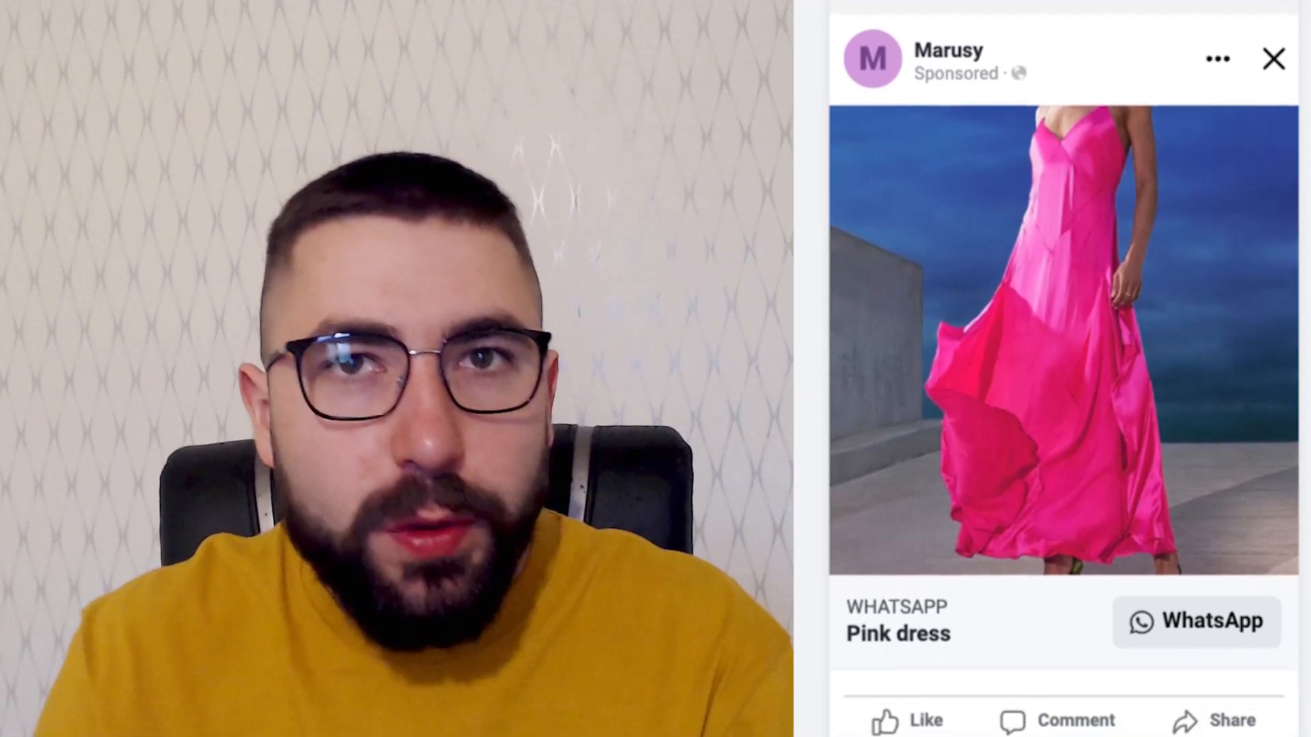
Open the draft New Engagement Campaign from the Campaigns table for editing
scroll(down, 3)
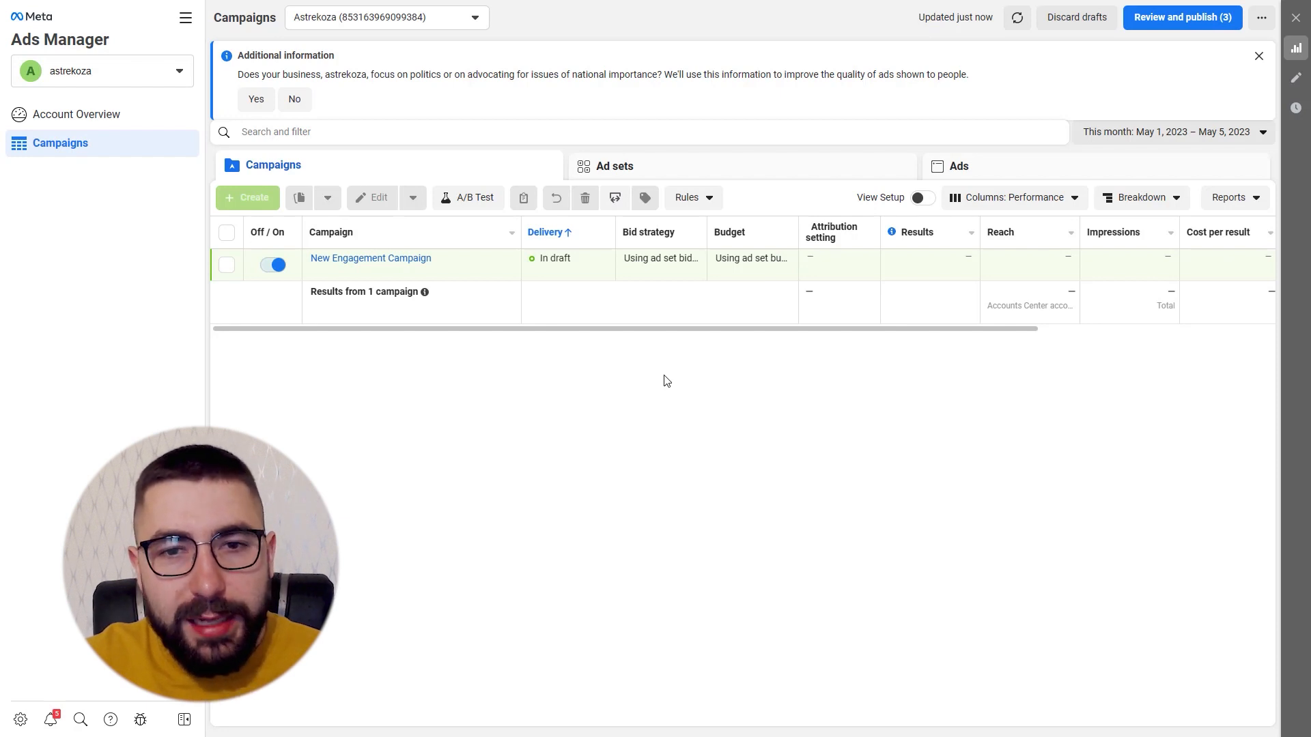
mouse_move(268, 232)
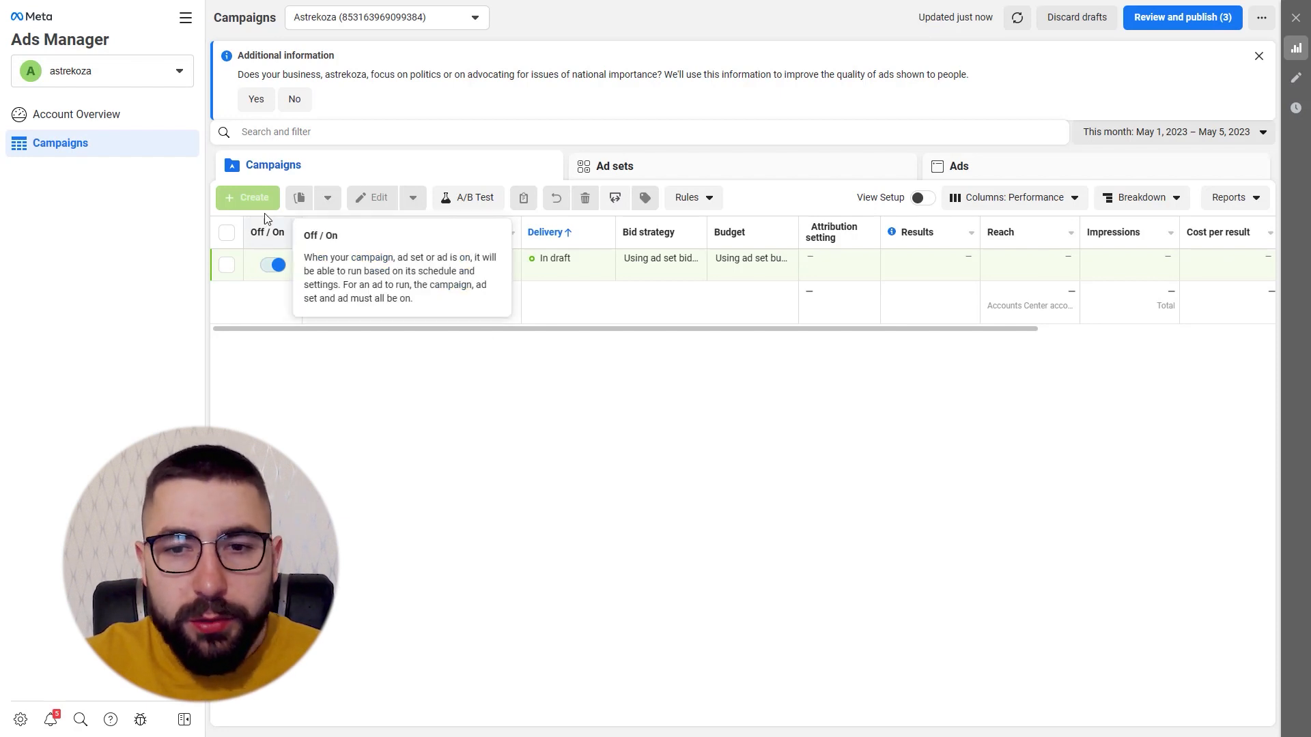
mouse_move(385, 265)
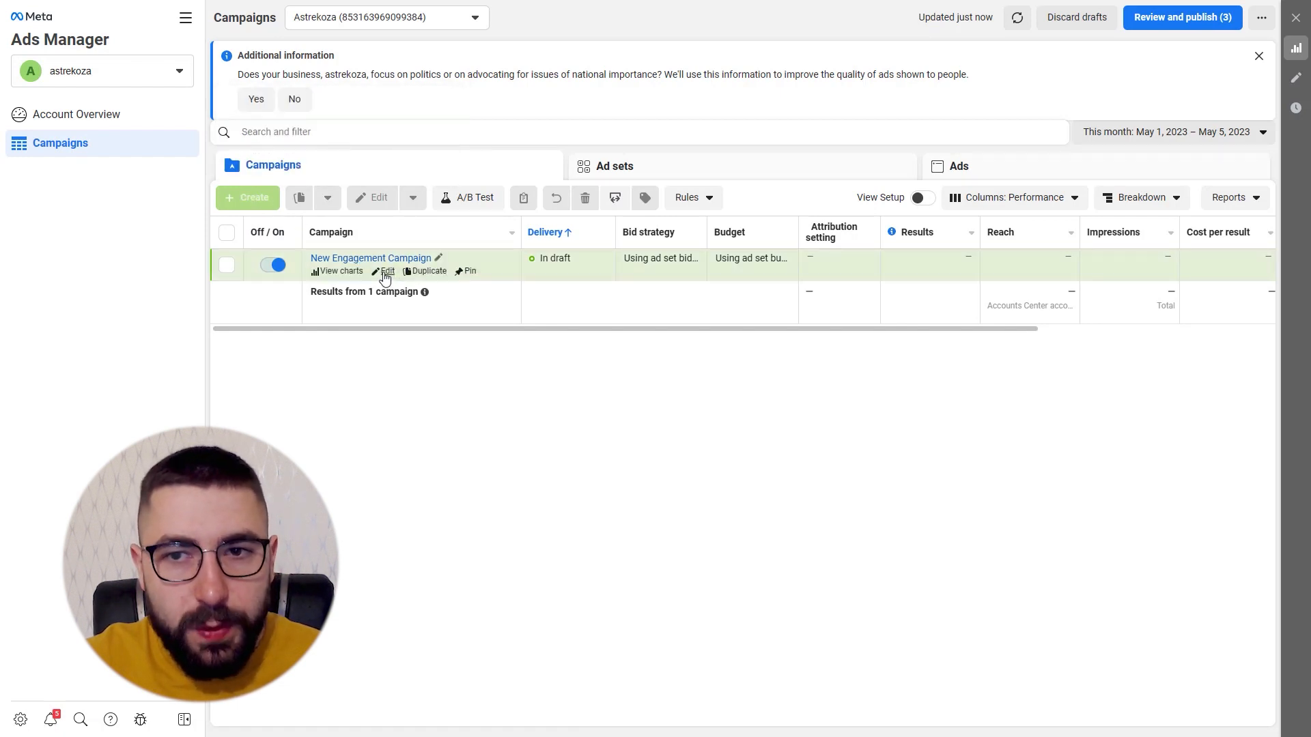
click(385, 272)
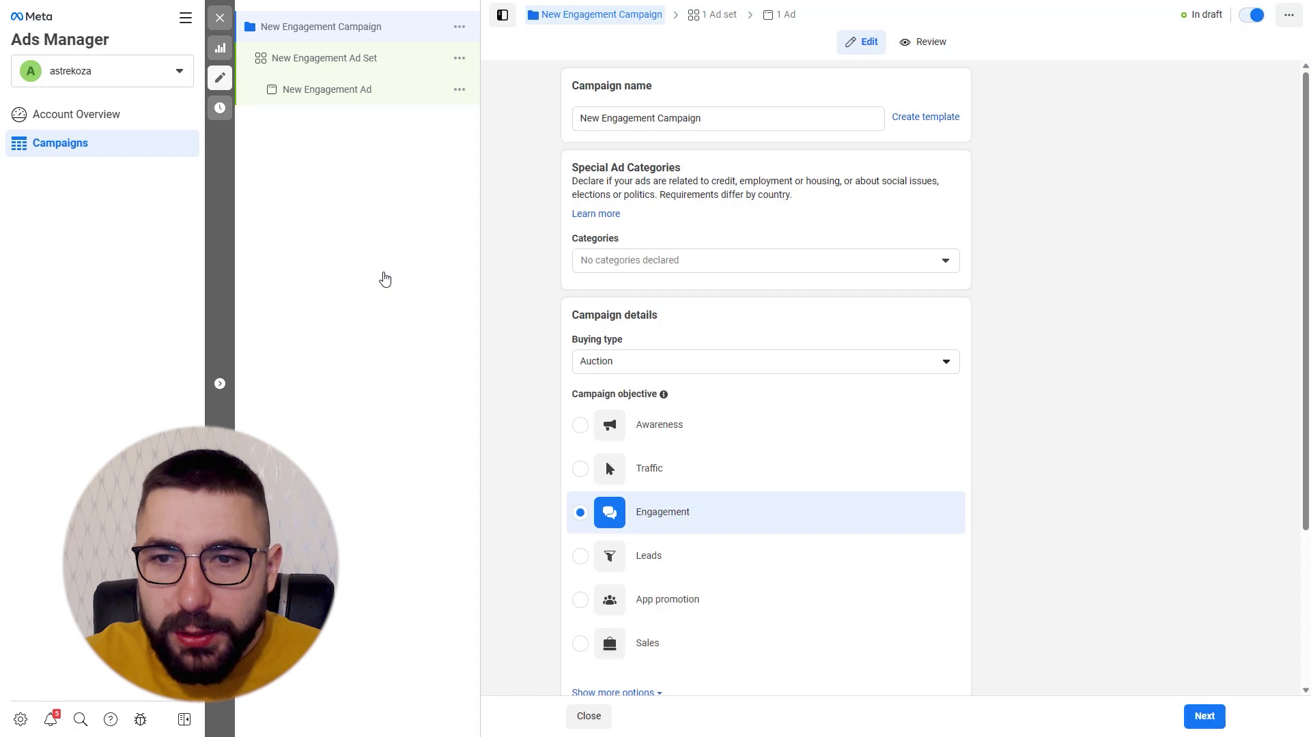
mouse_move(688, 366)
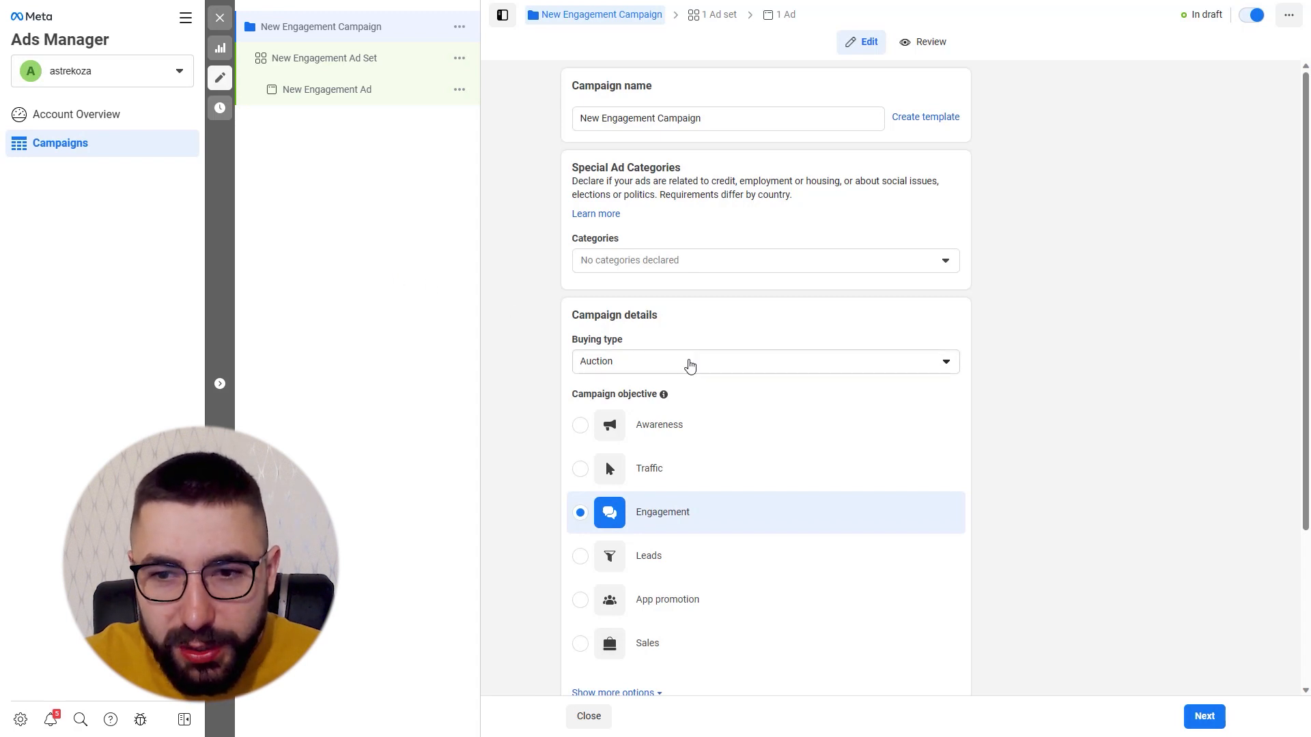
Keep the Engagement objective and continue to the New Engagement Ad Set settings
scroll(down, 3)
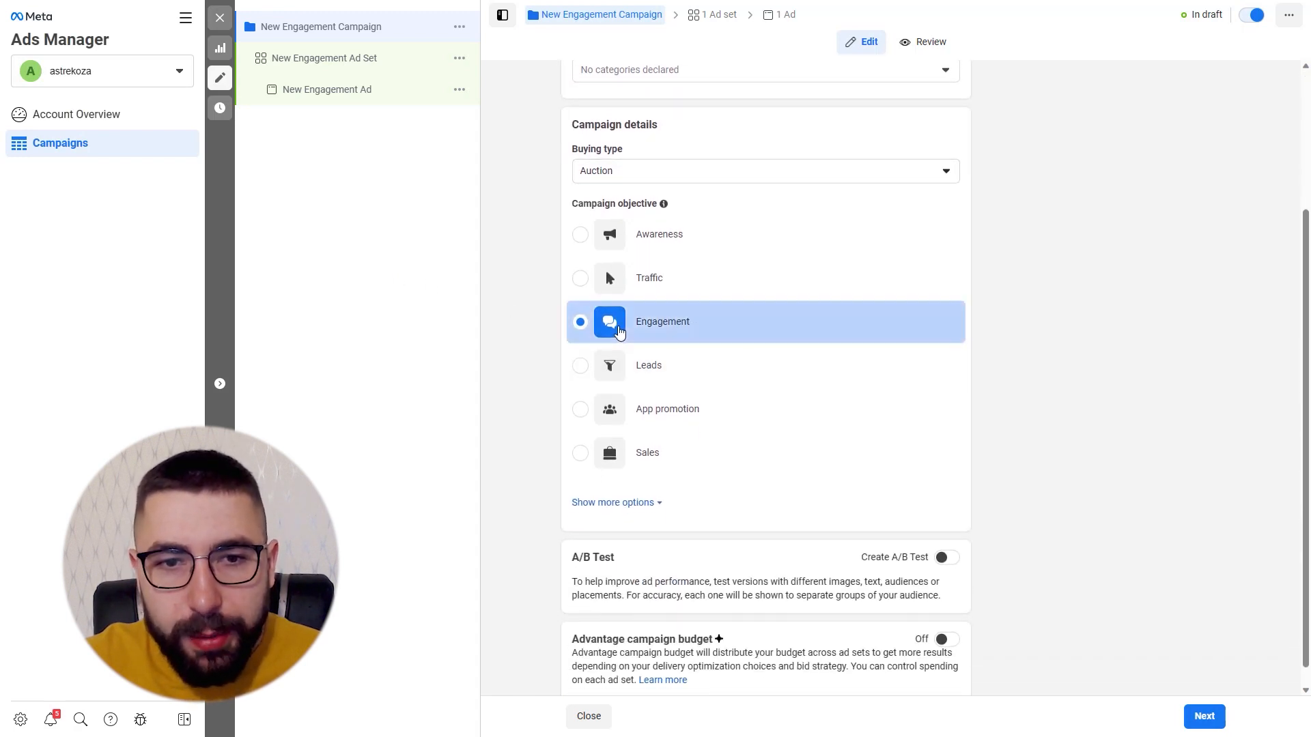
mouse_move(709, 331)
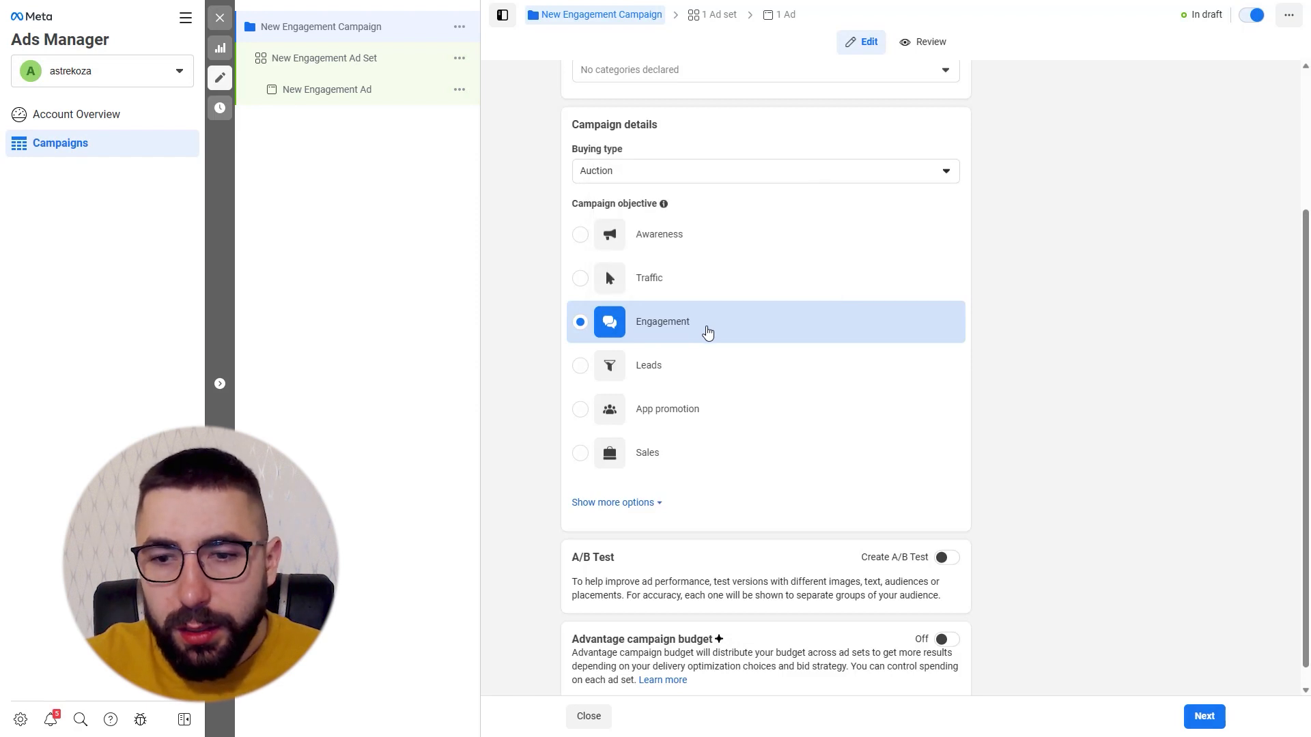
mouse_move(572, 277)
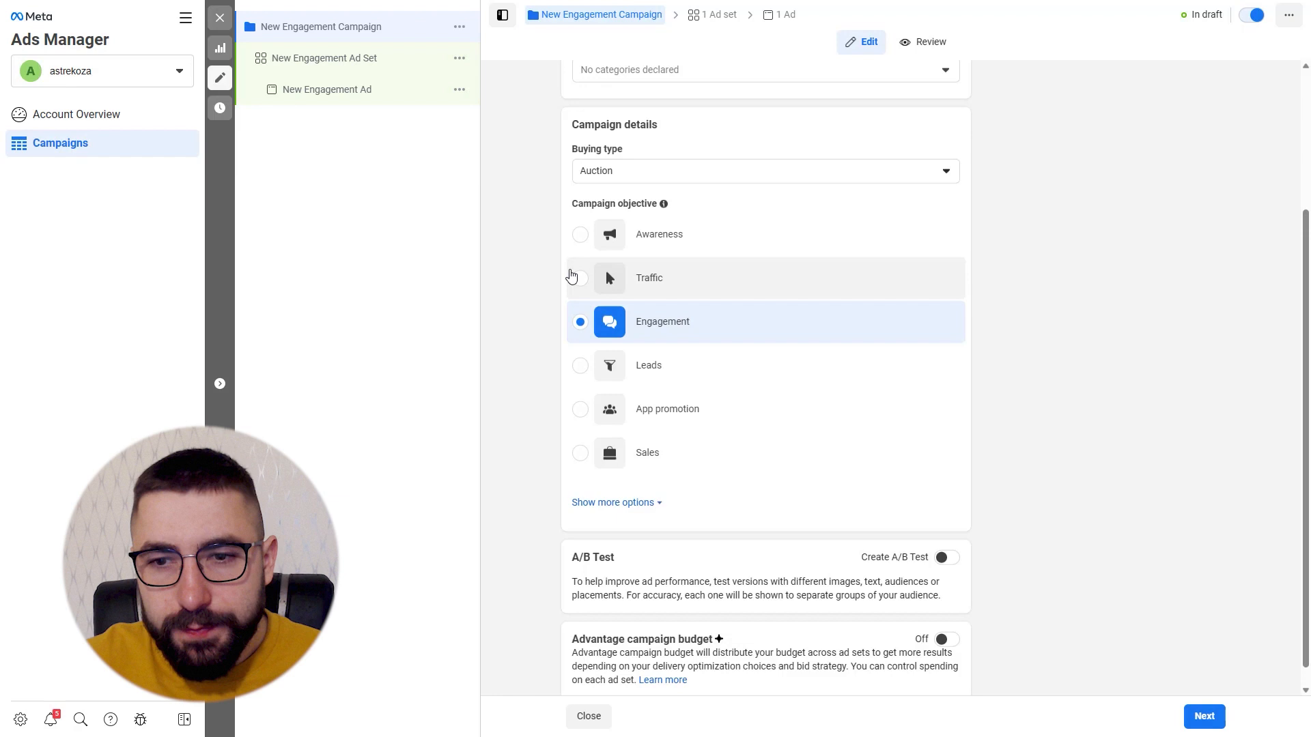
click(325, 58)
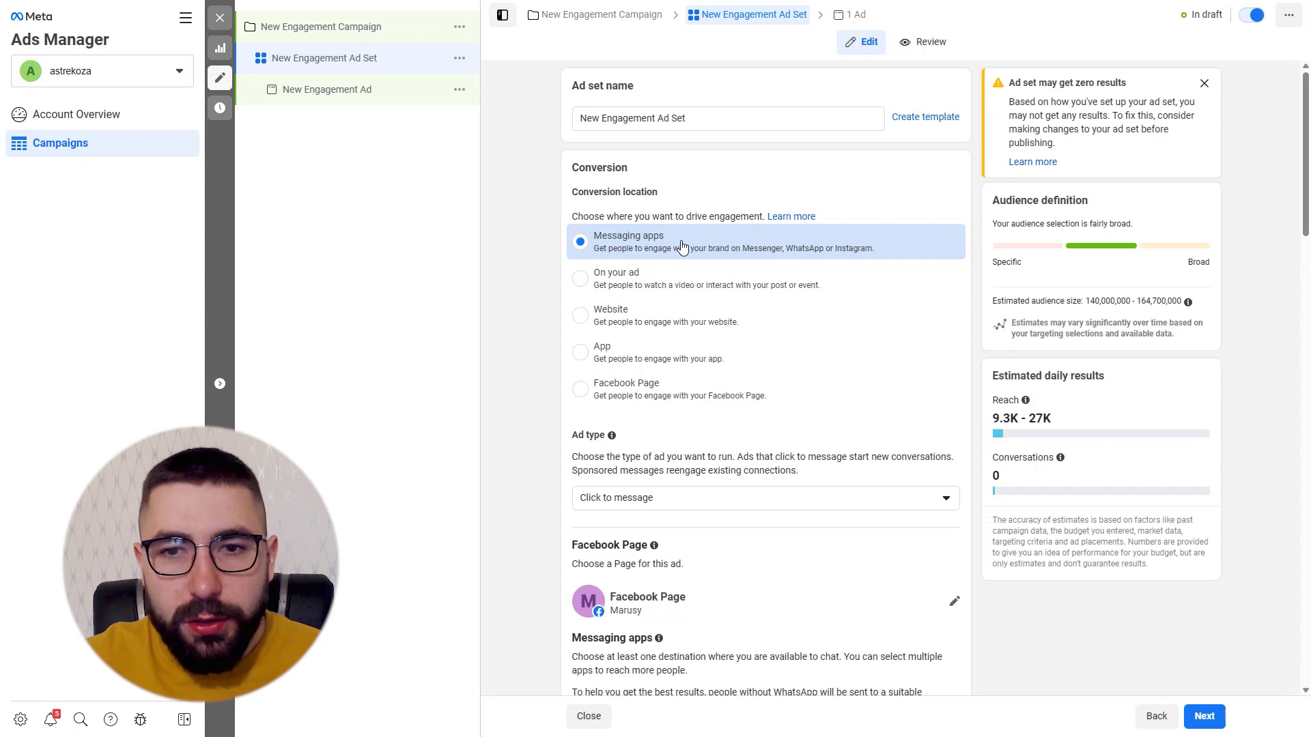
Direct click-to-message conversations to the page's connected WhatsApp number, keeping Advantage+ audience and placements
scroll(down, 3)
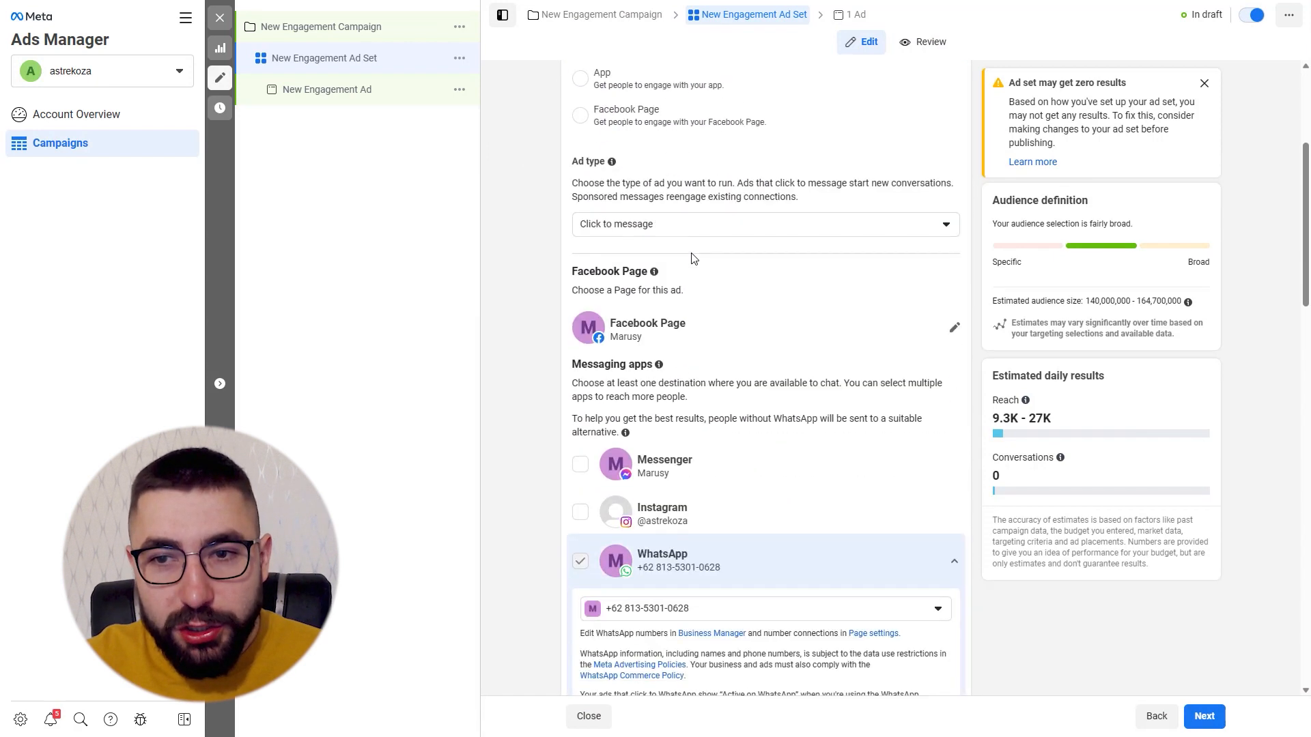
scroll(down, 3)
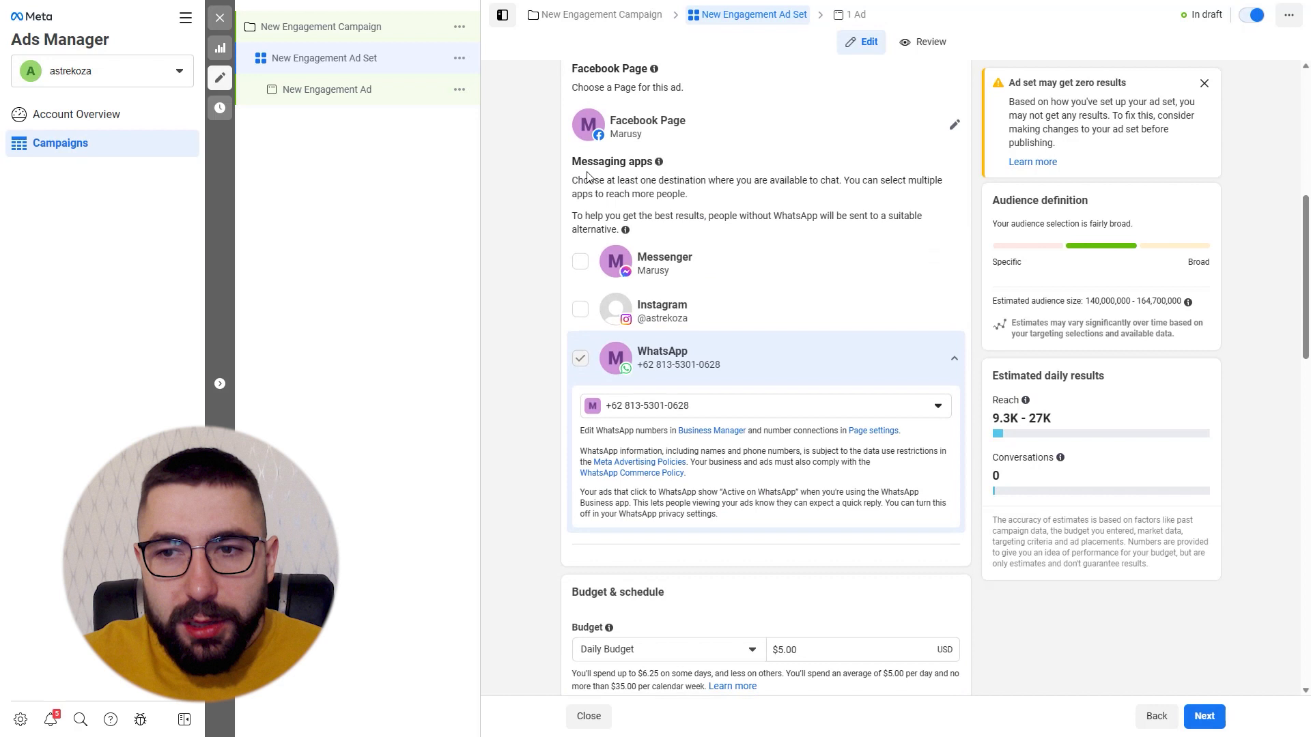
mouse_move(684, 360)
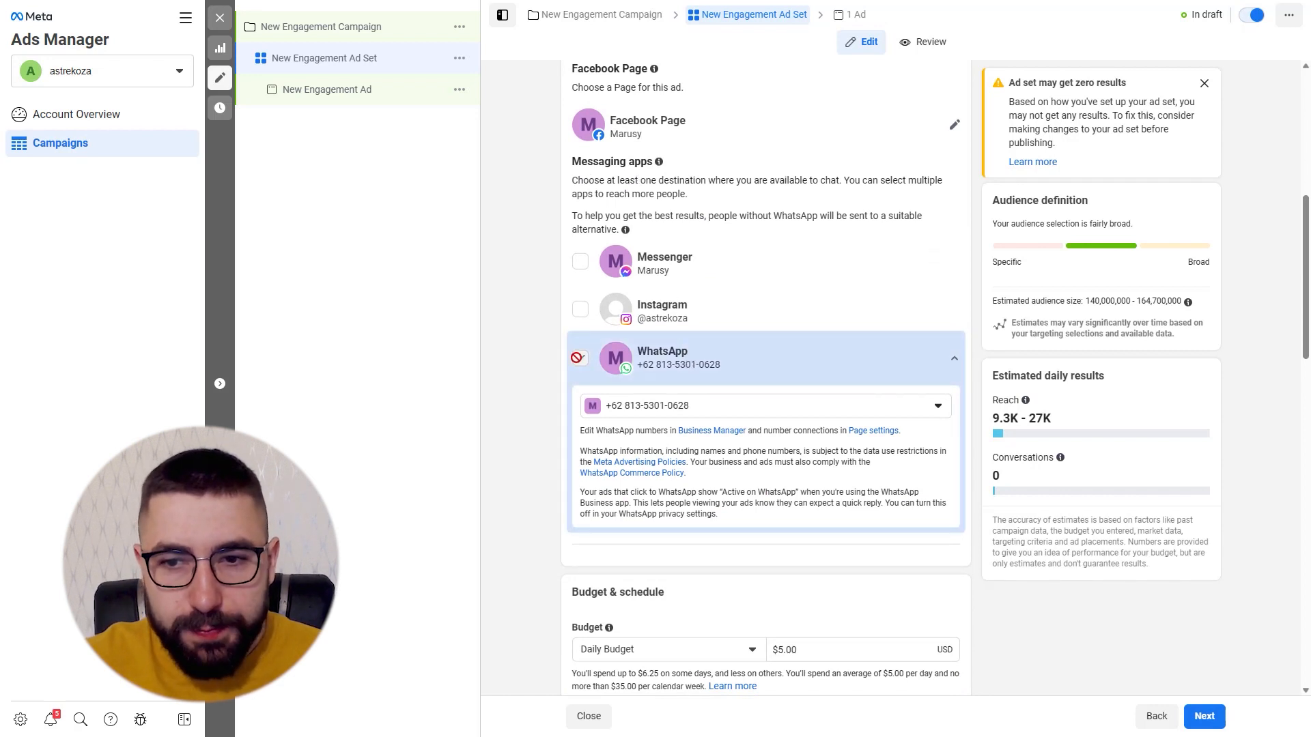
click(936, 406)
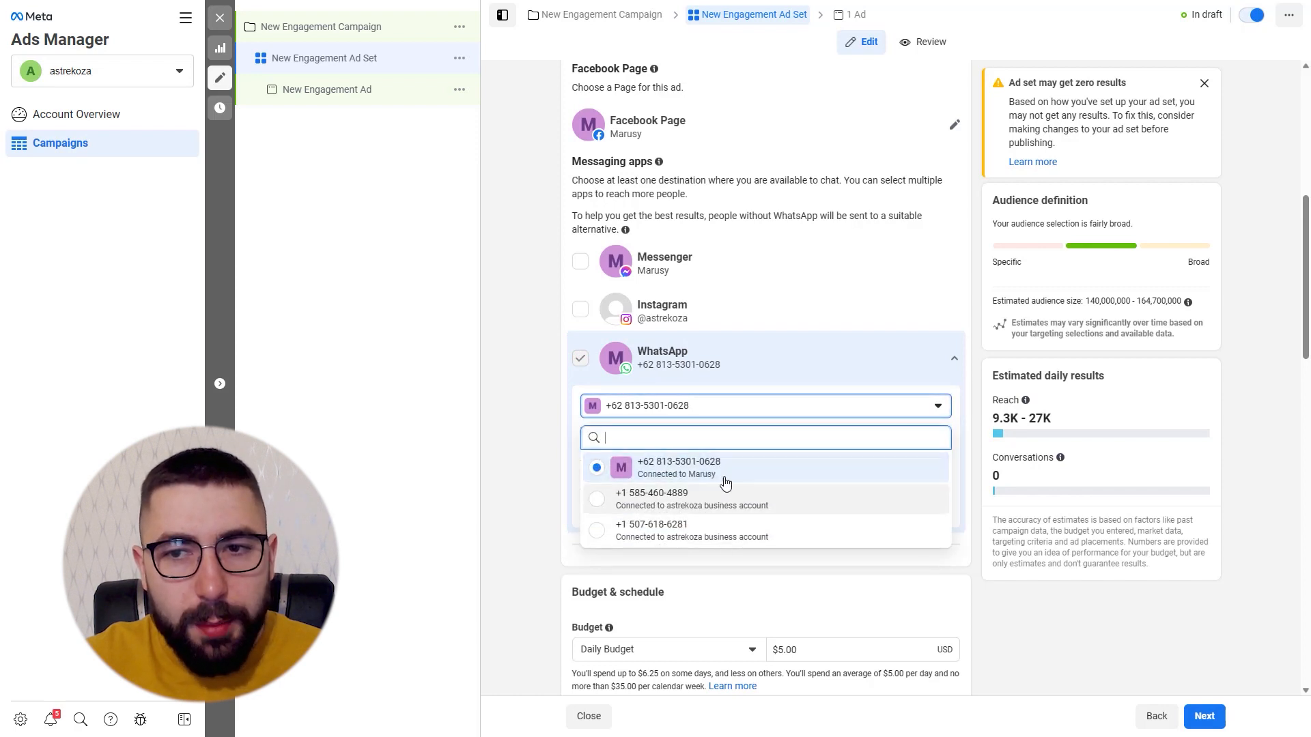
mouse_move(915, 427)
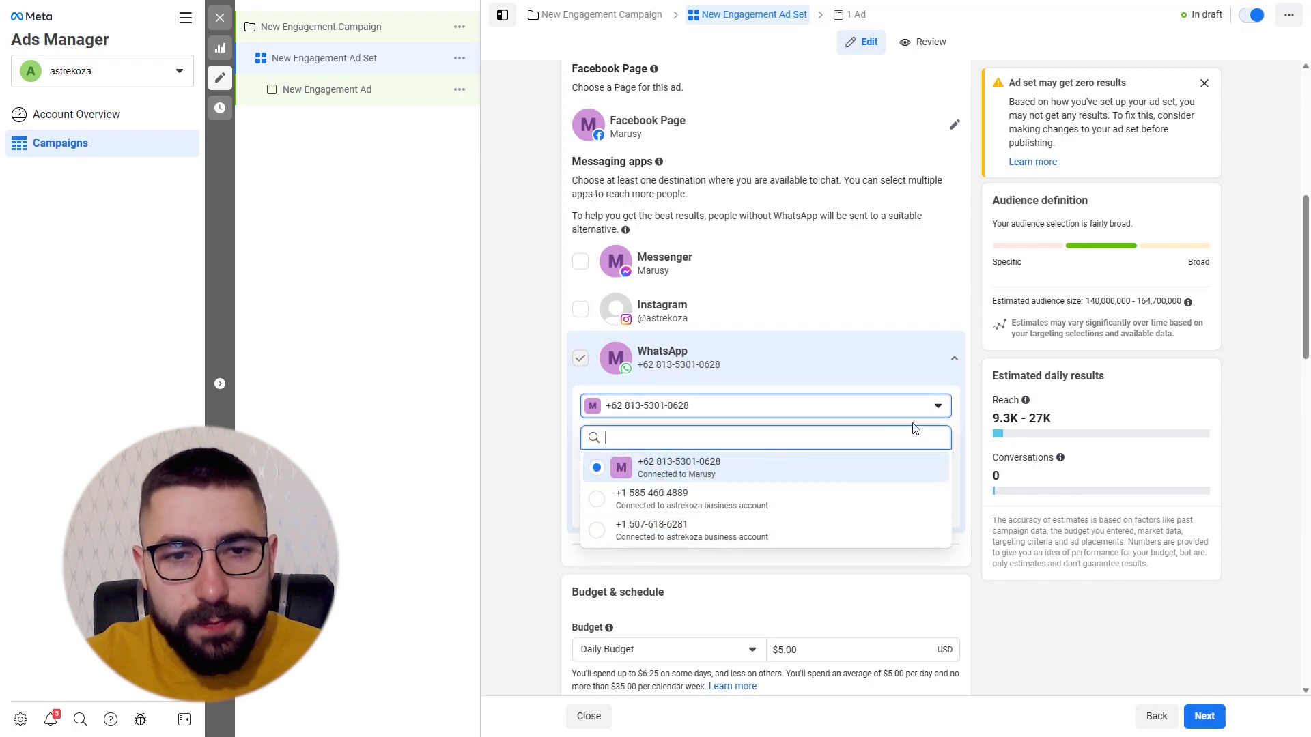
click(937, 405)
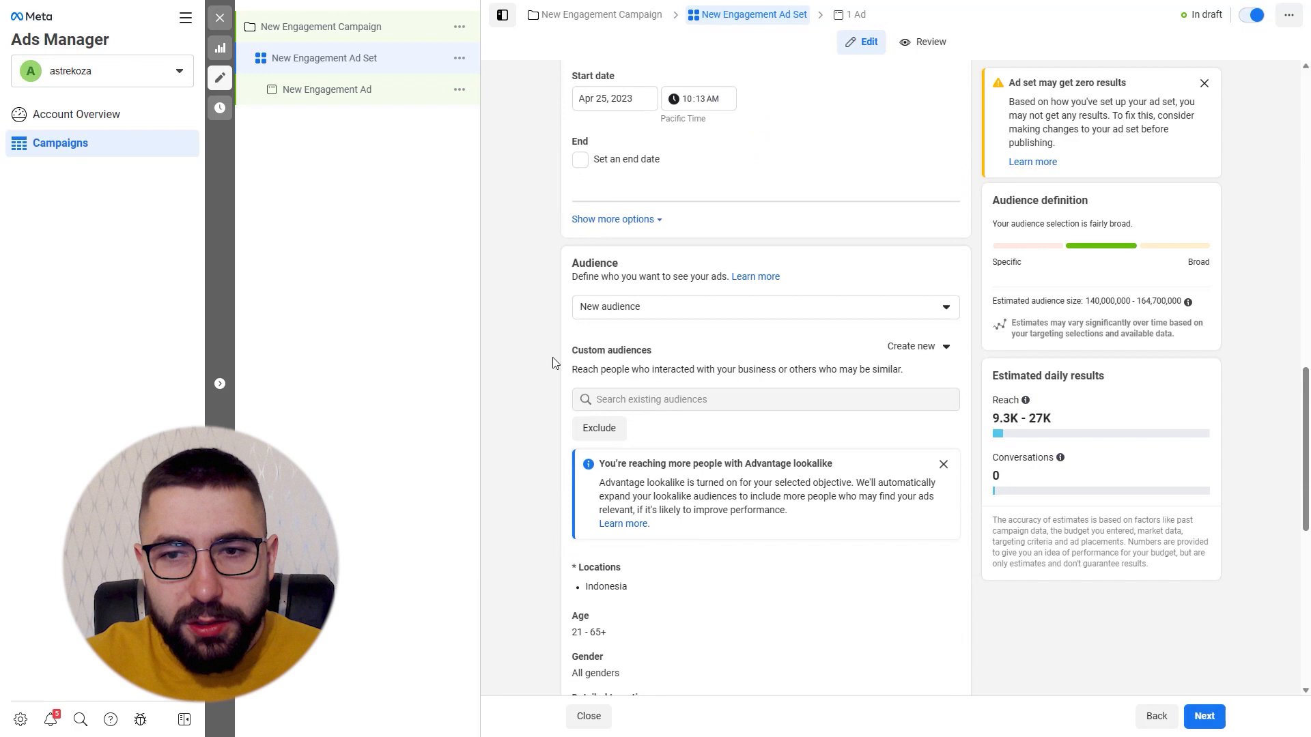
scroll(down, 3)
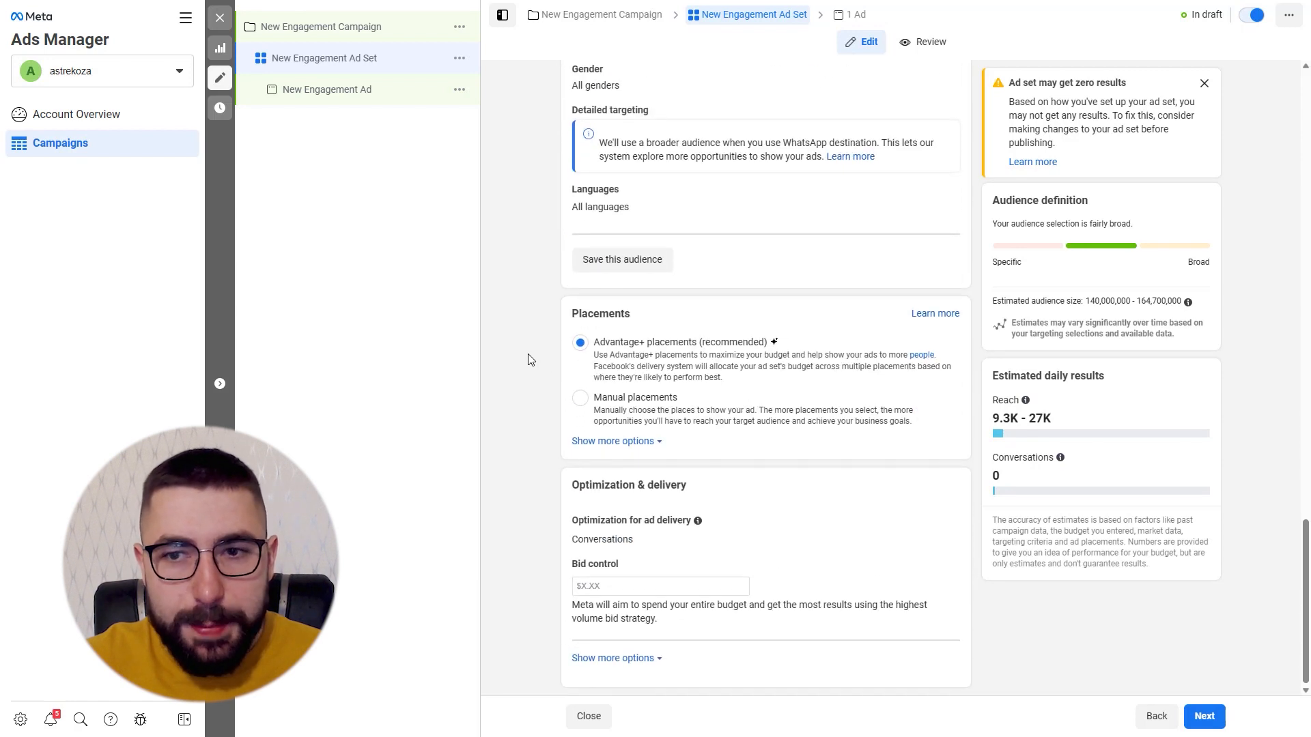
mouse_move(327, 90)
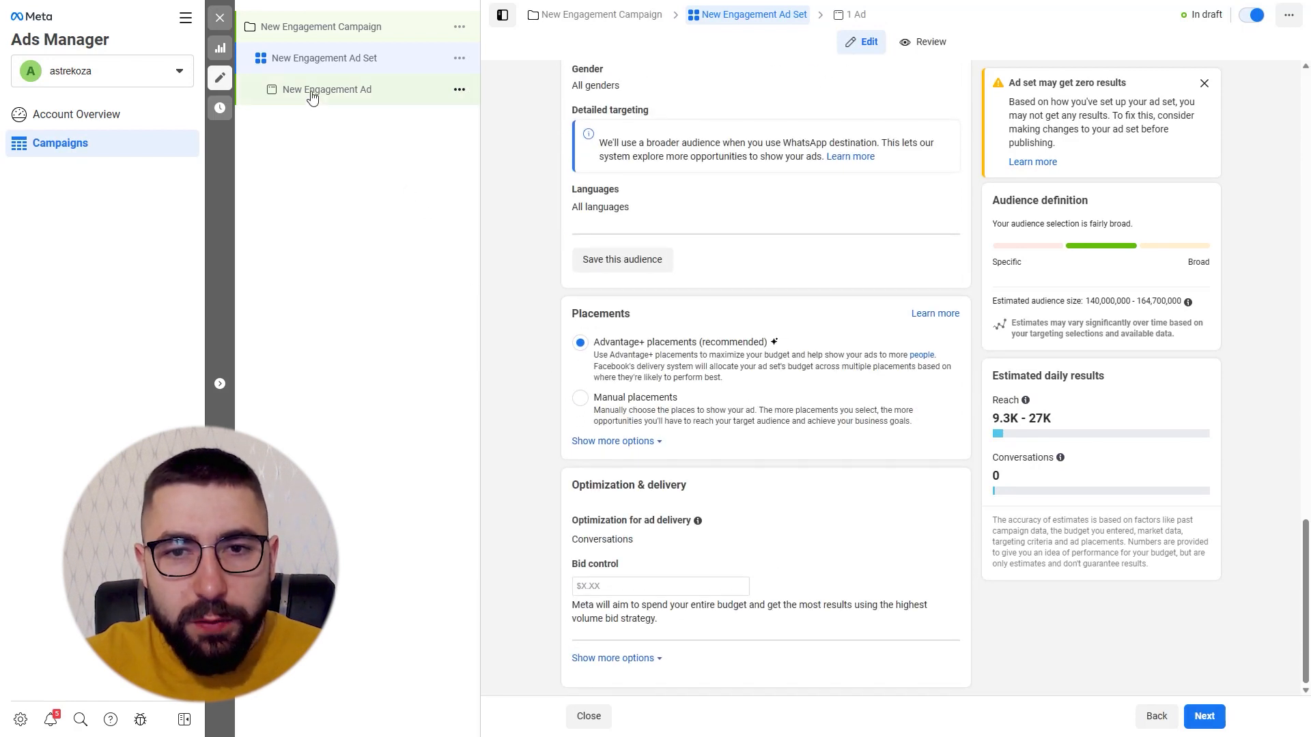
Give the ad the headline Pink dress and reach its call to action section
click(327, 90)
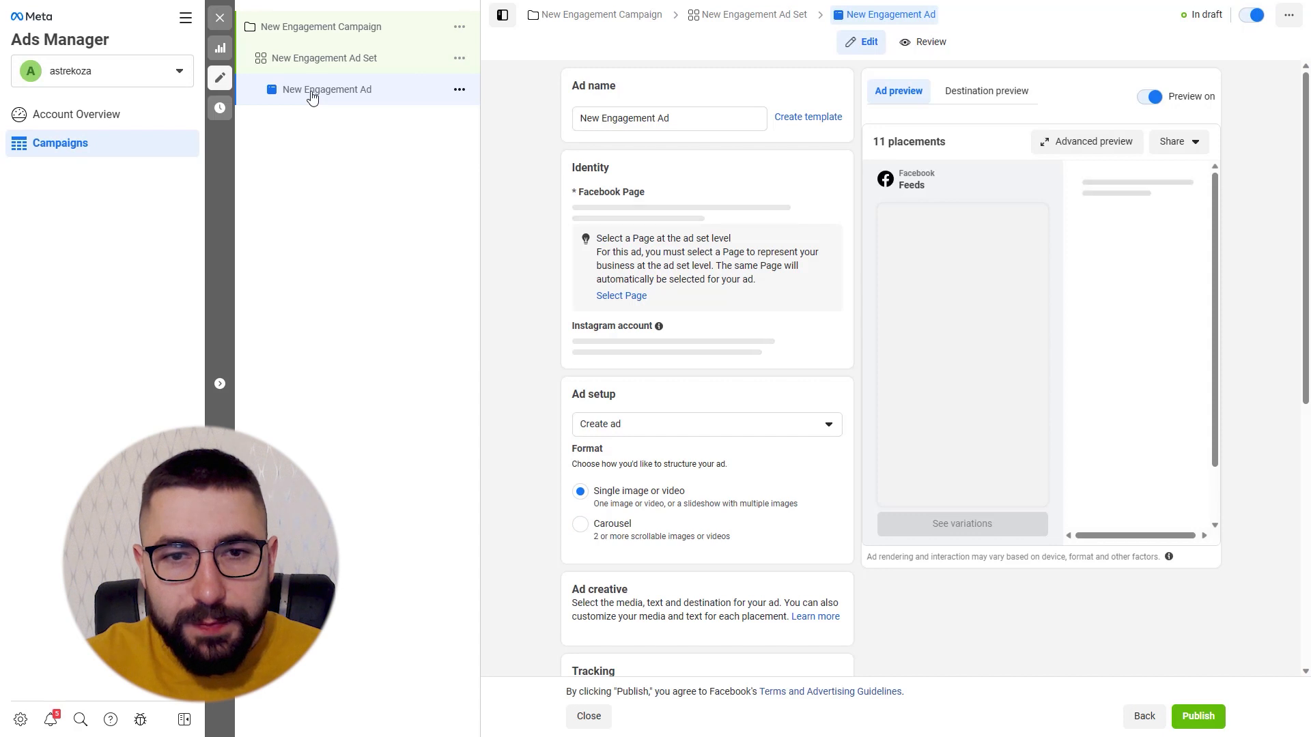
click(707, 207)
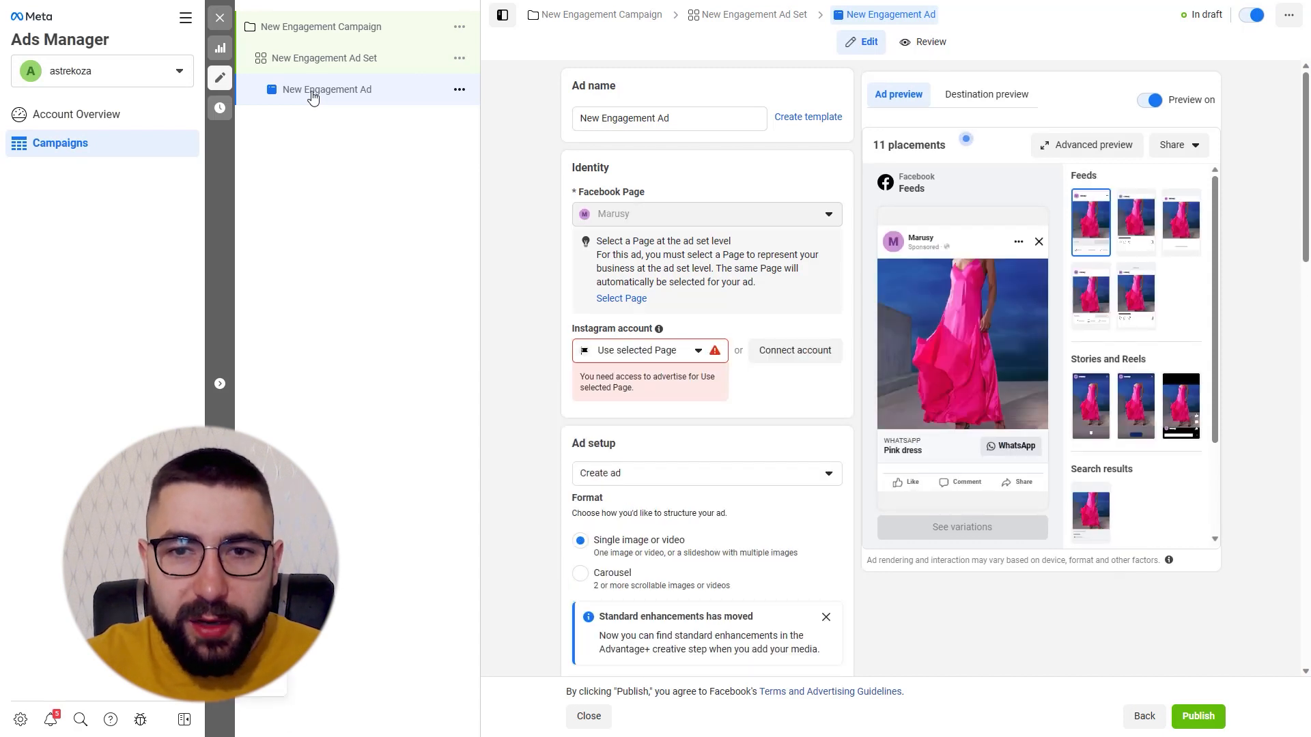
scroll(down, 3)
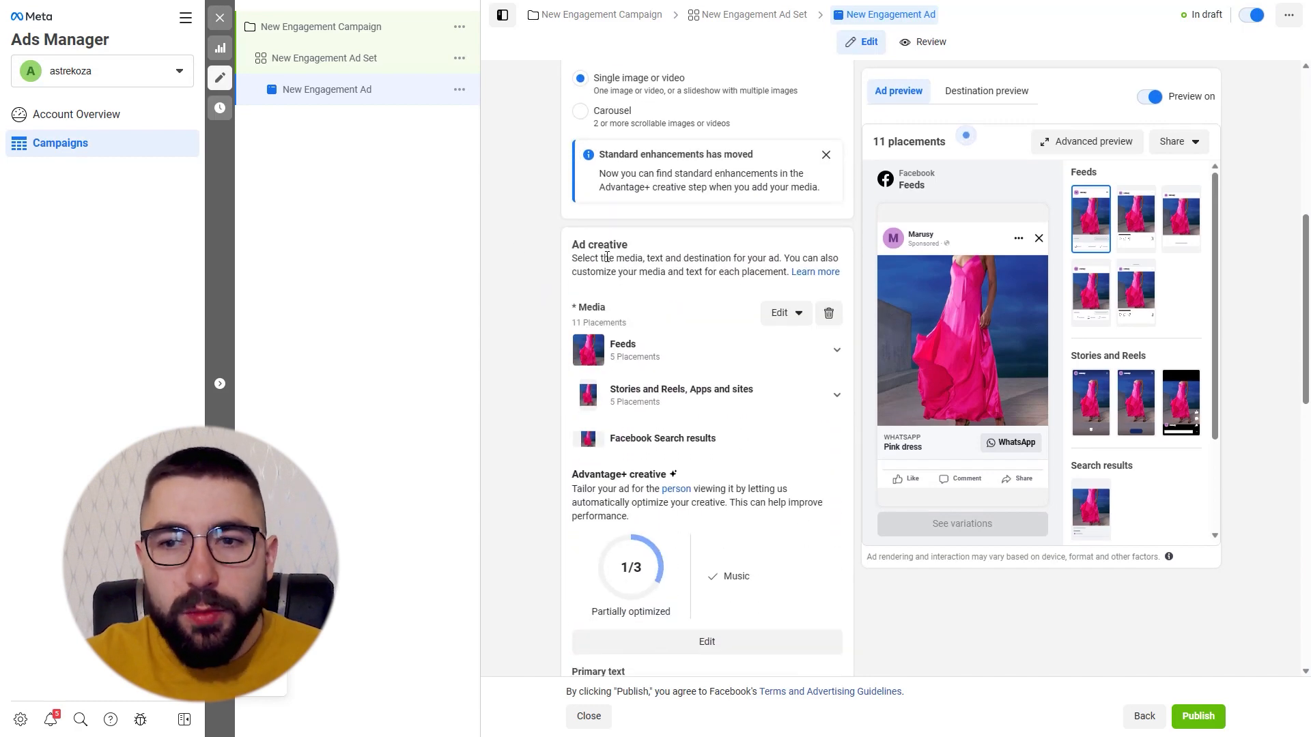
scroll(down, 3)
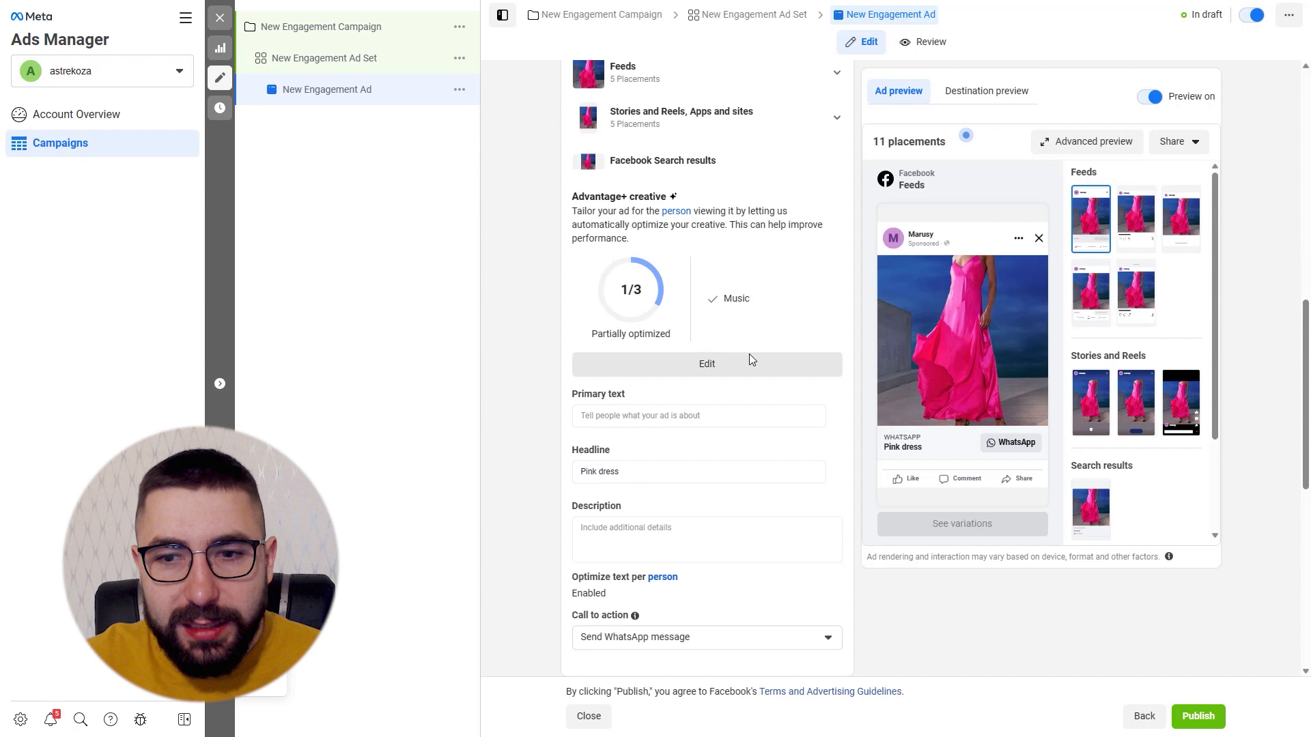
scroll(down, 3)
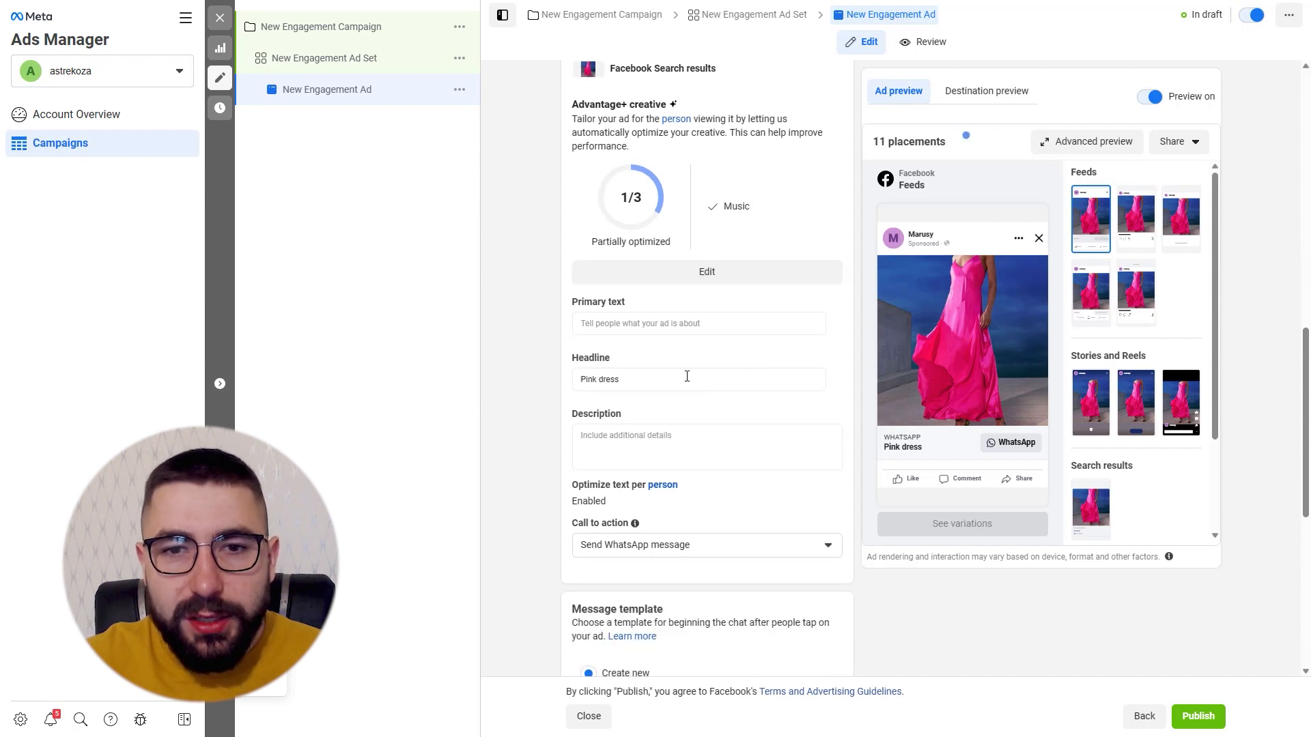
Choose Send WhatsApp message as the call to action with a new message template
double_click(590, 358)
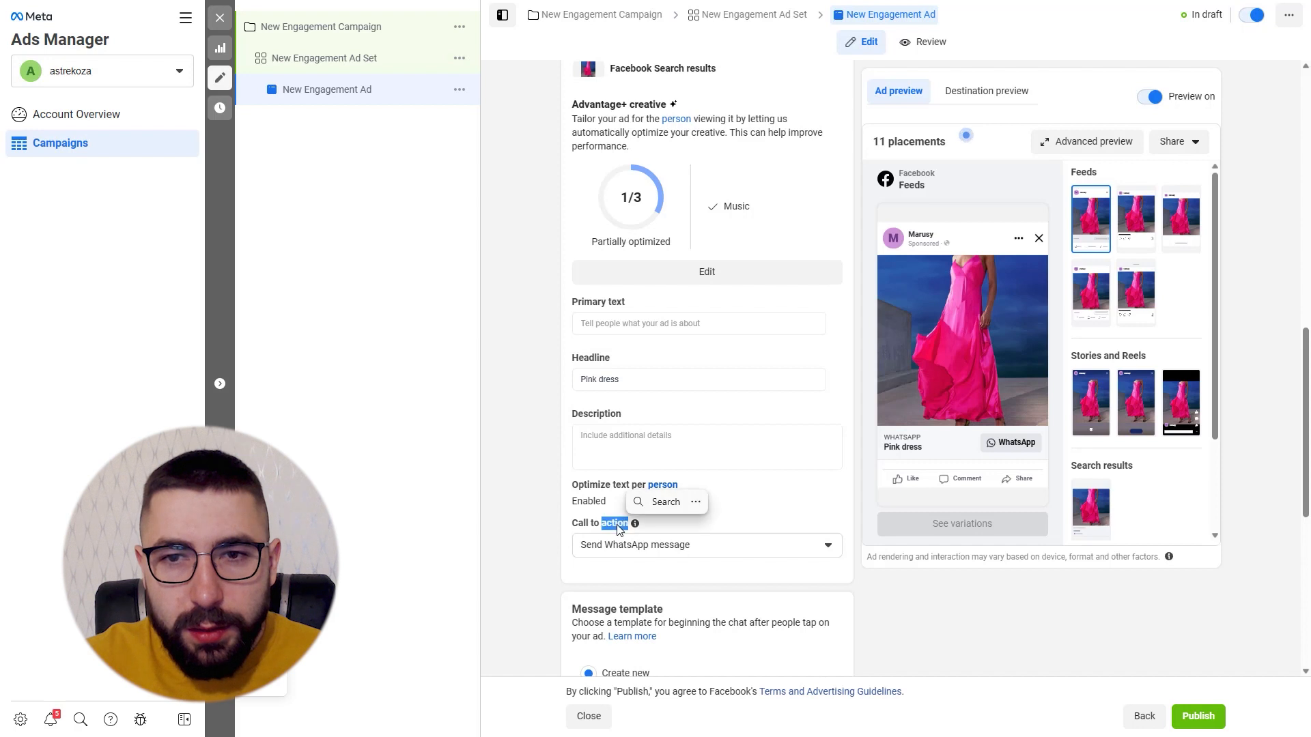
mouse_move(628, 360)
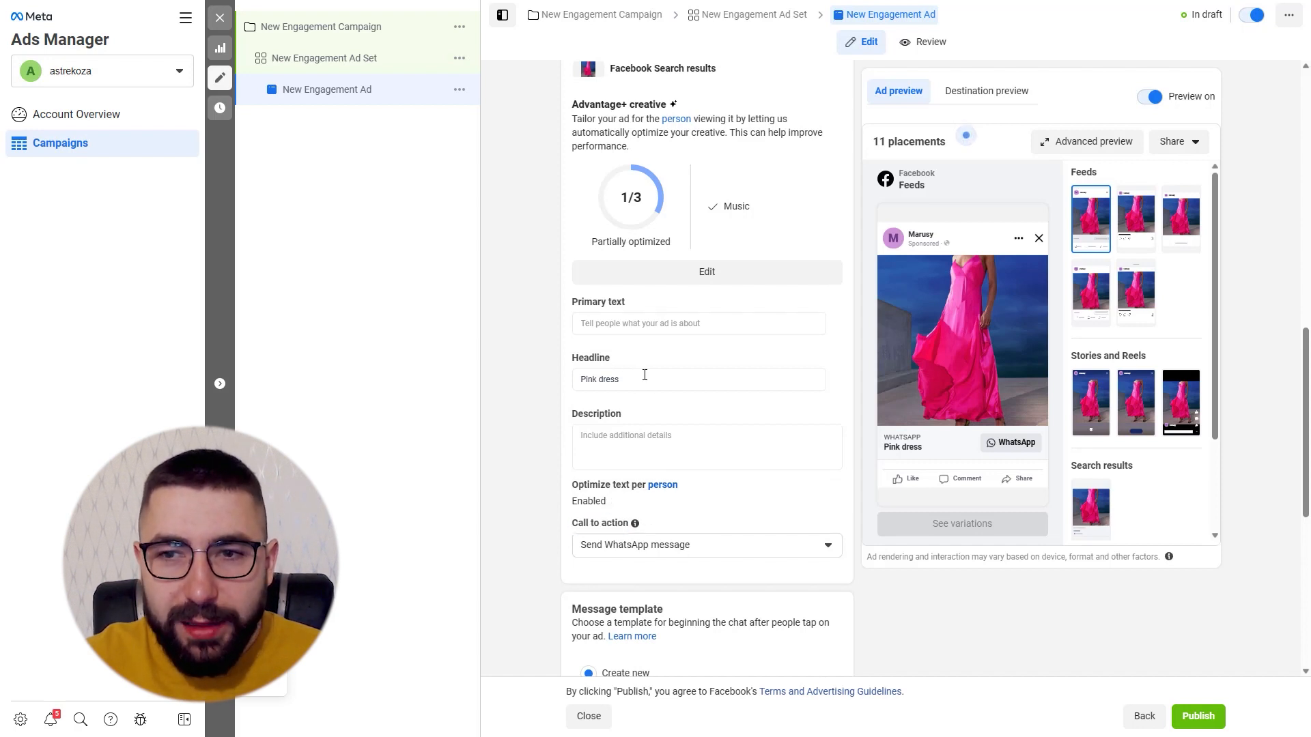
click(643, 378)
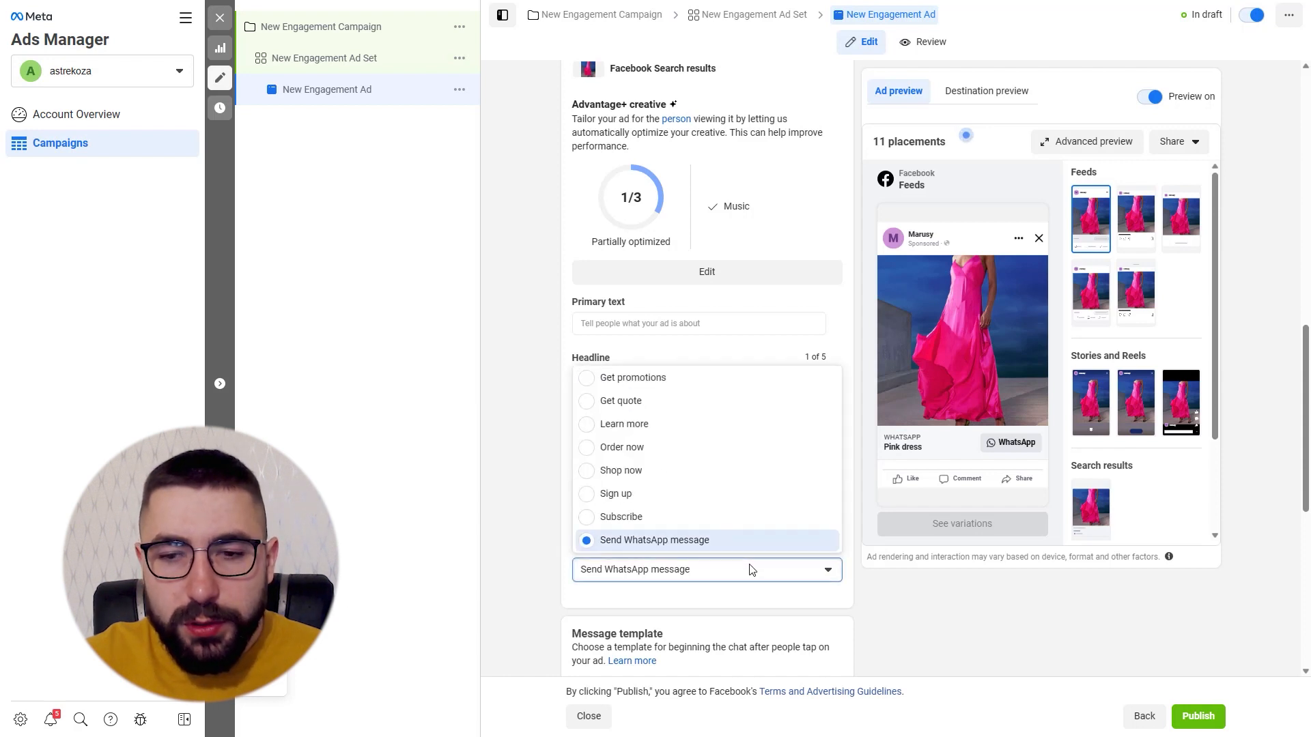
mouse_move(663, 543)
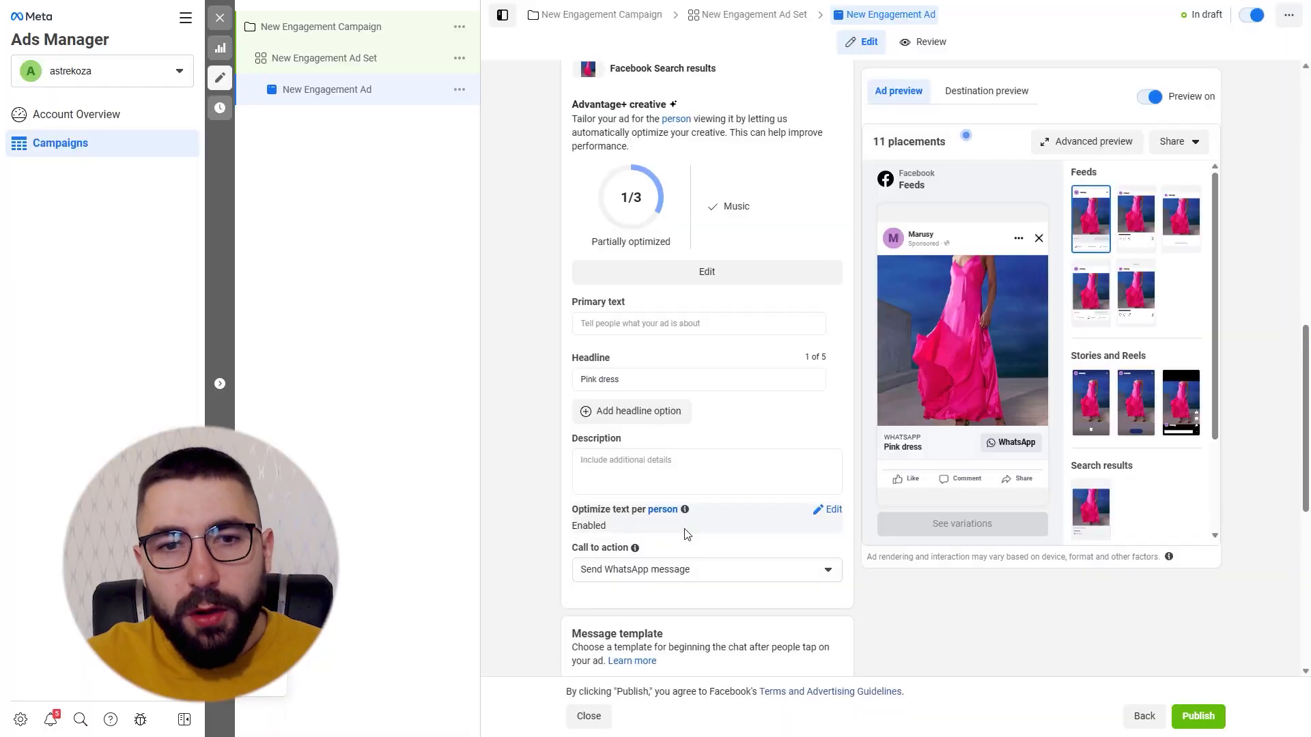
scroll(down, 3)
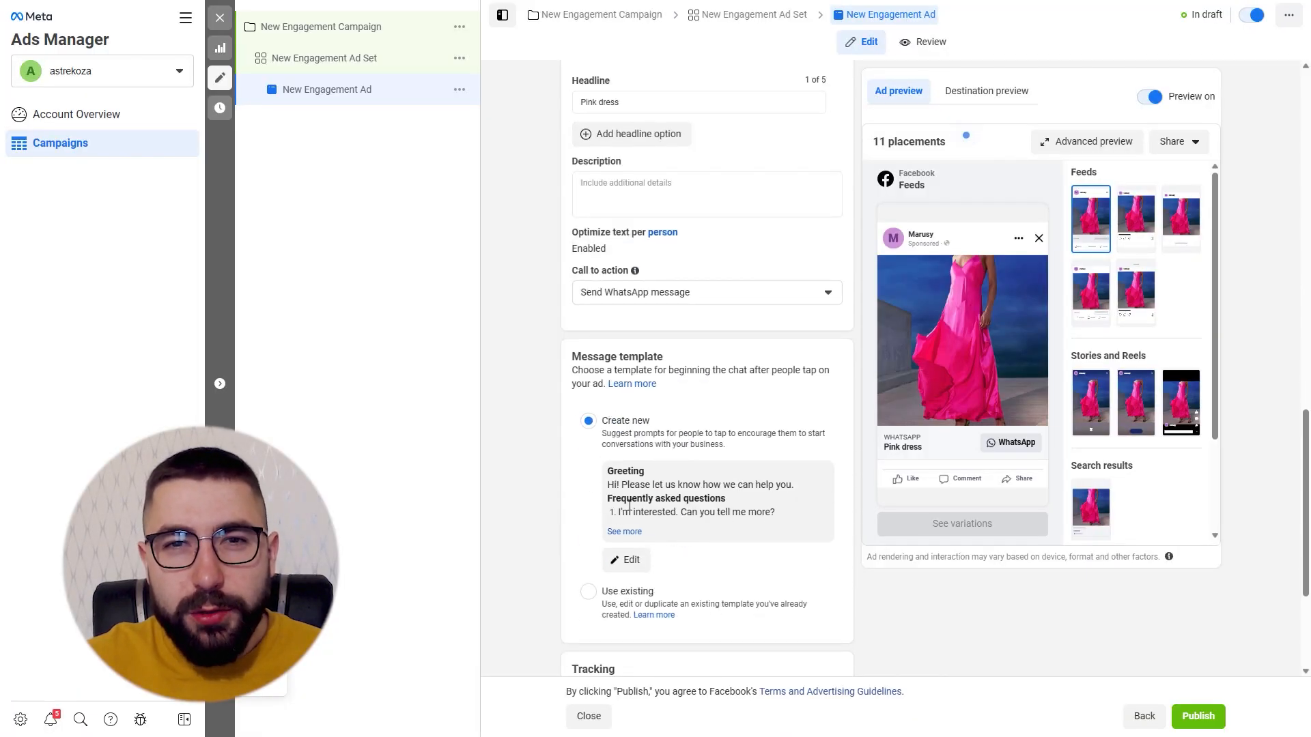
Review the message template's greeting and three frequently asked questions in the editor
click(626, 559)
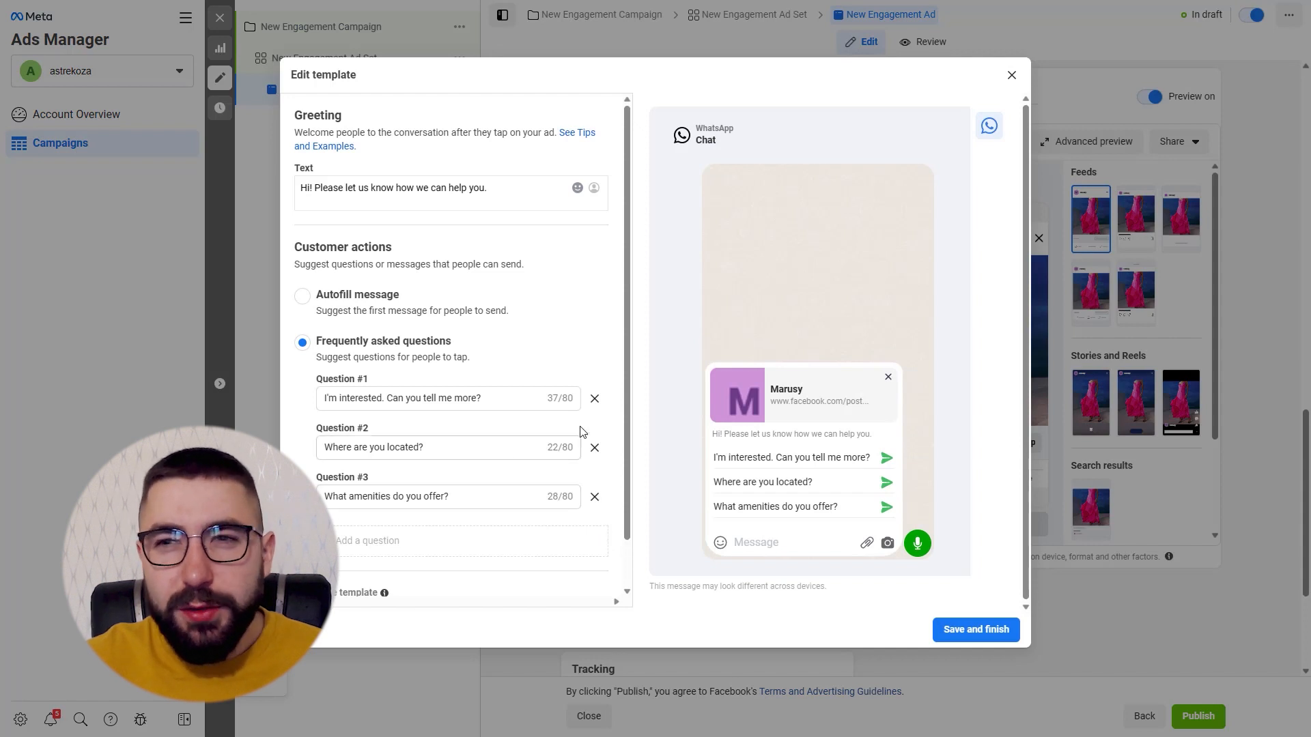
mouse_move(692, 456)
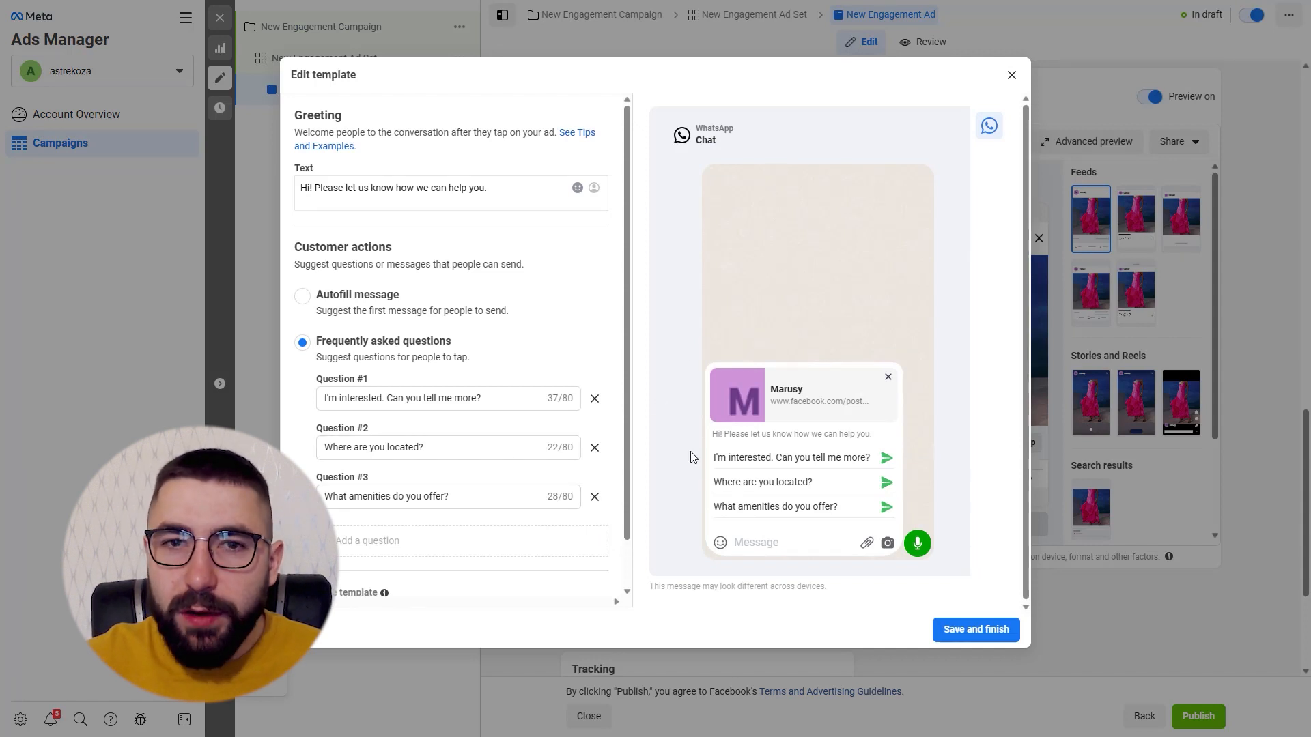
scroll(down, 3)
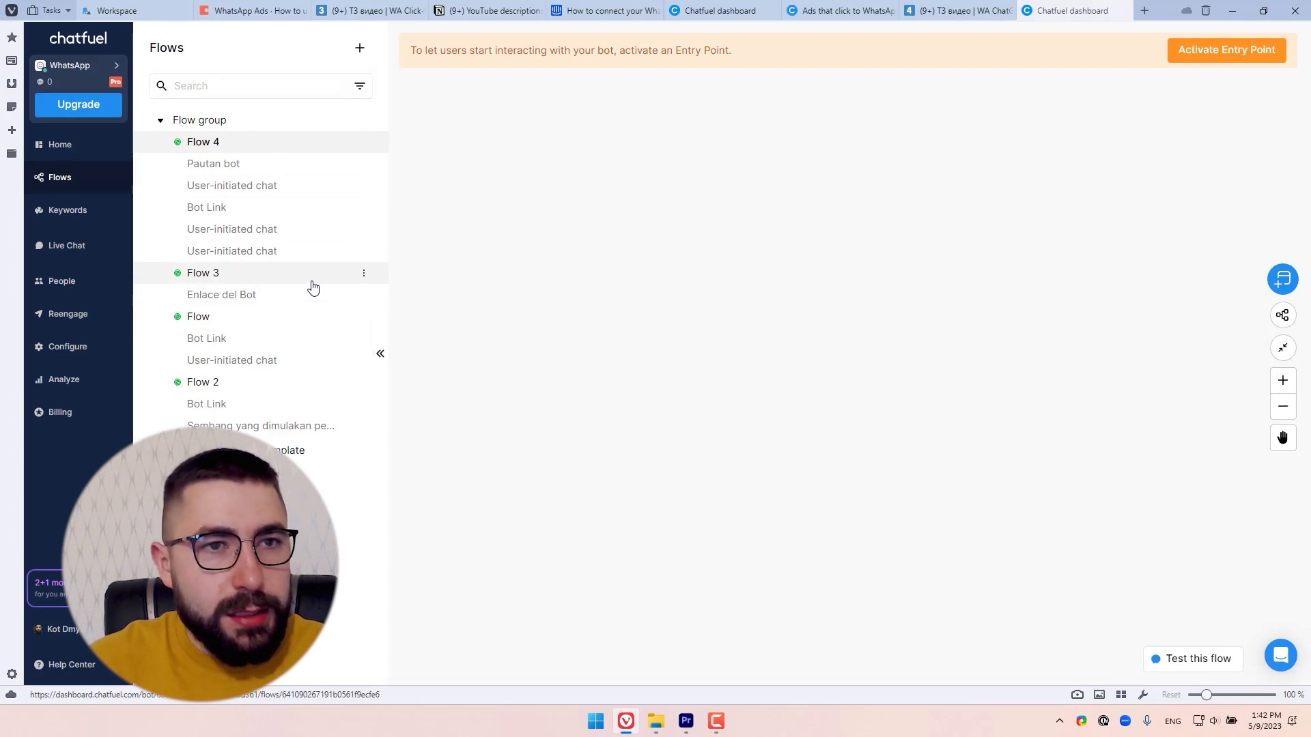
View the Flows section of the Chatfuel dashboard for the WhatsApp bot
click(221, 295)
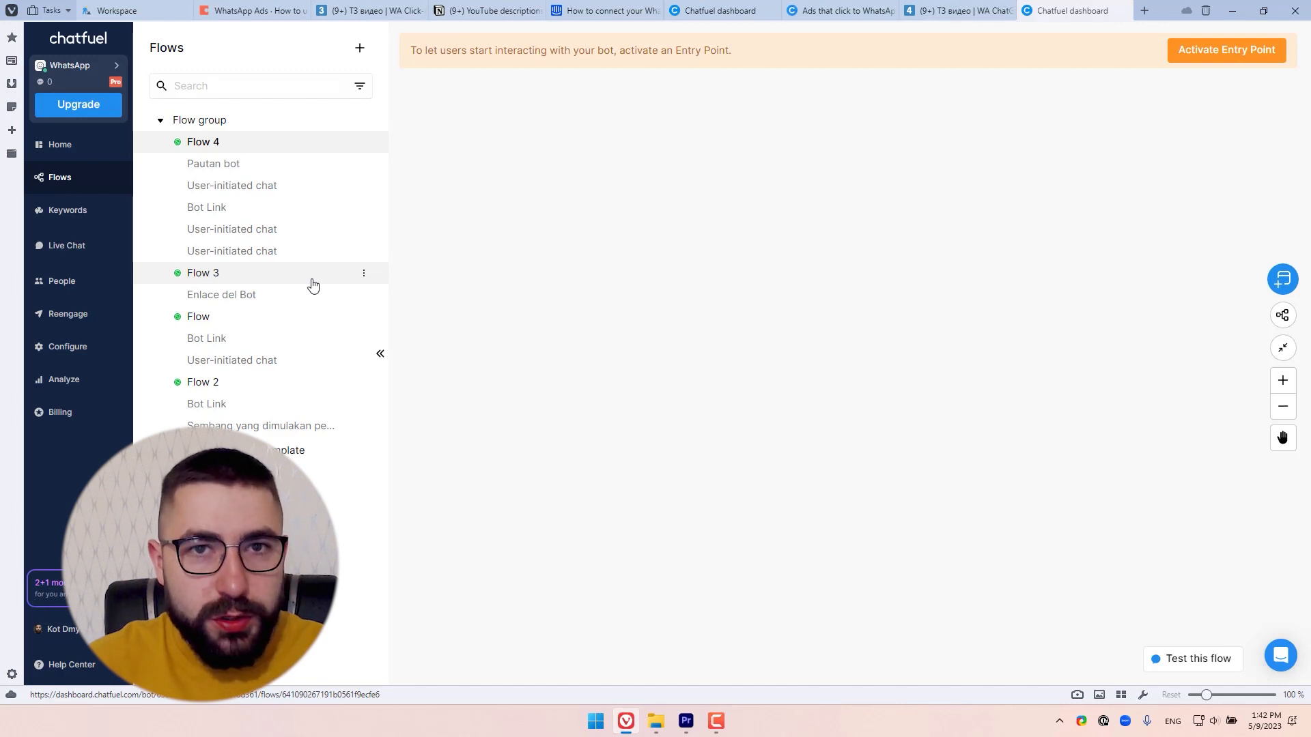
mouse_move(284, 273)
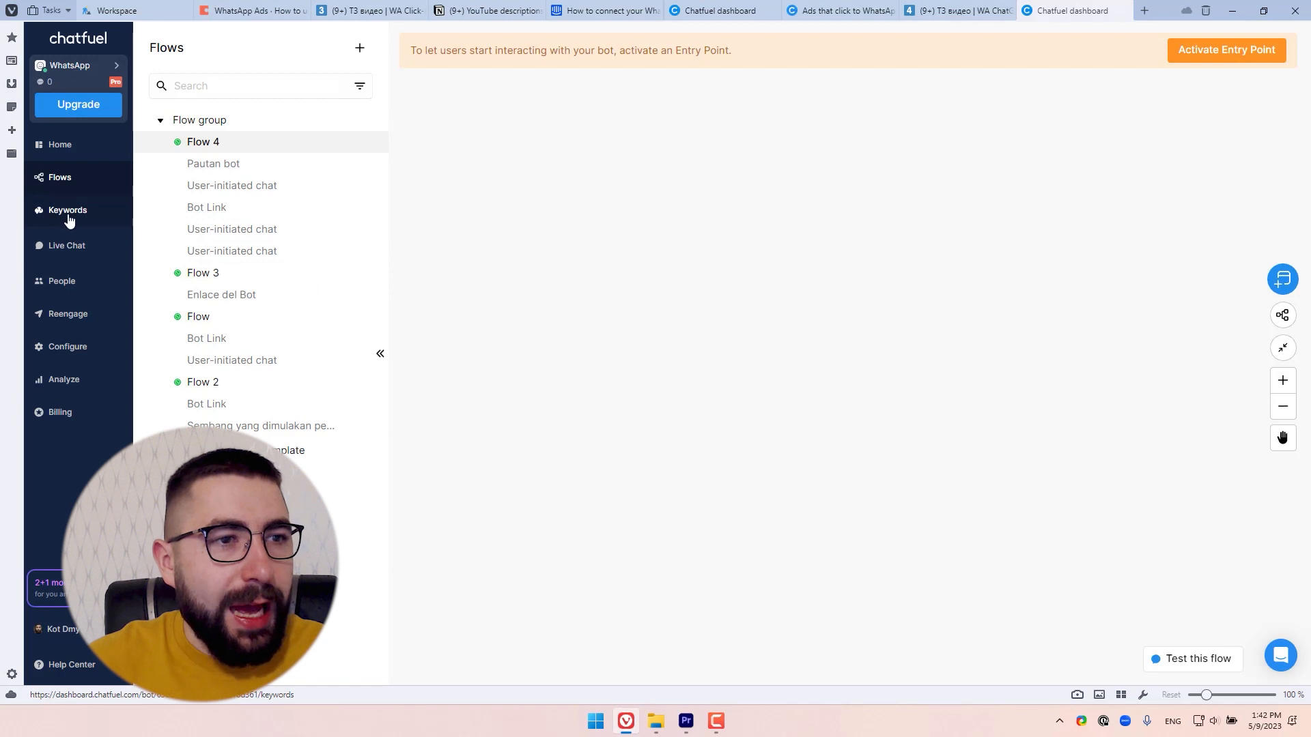
Show the Keywords page, which has no keyword groups yet
click(67, 210)
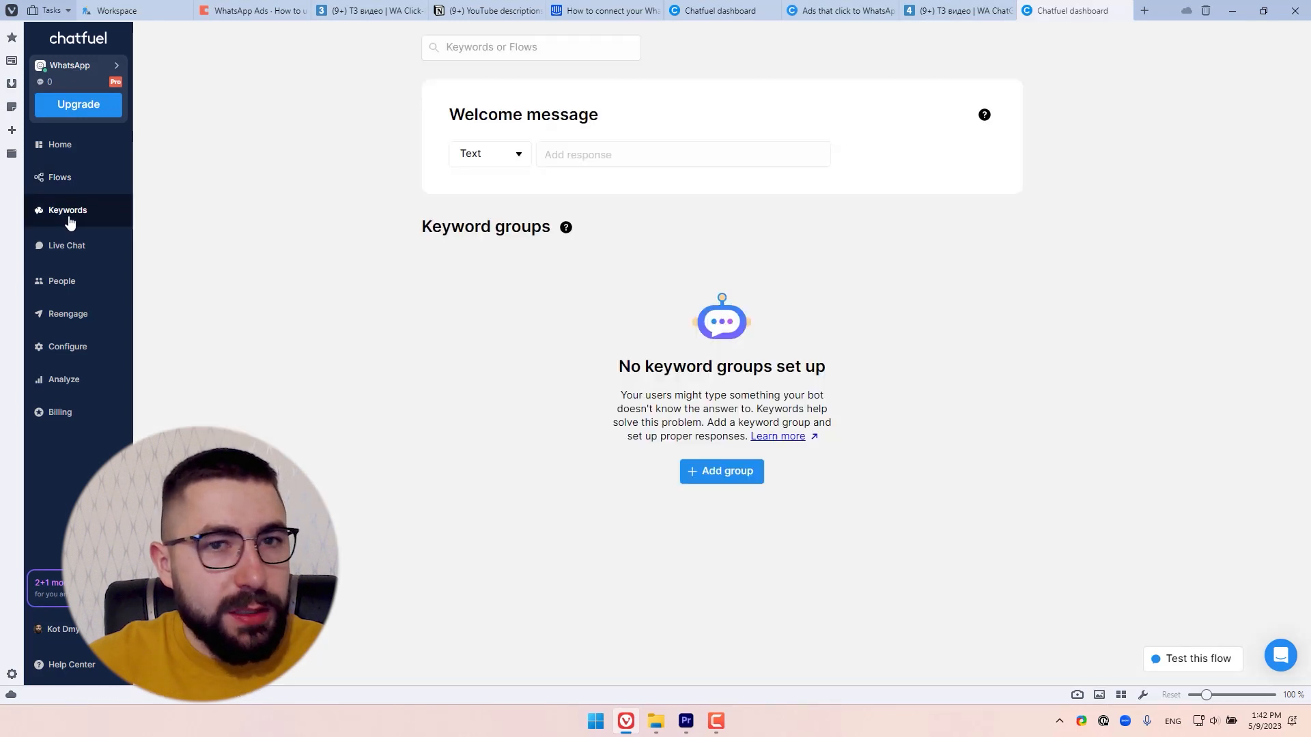
mouse_move(488, 209)
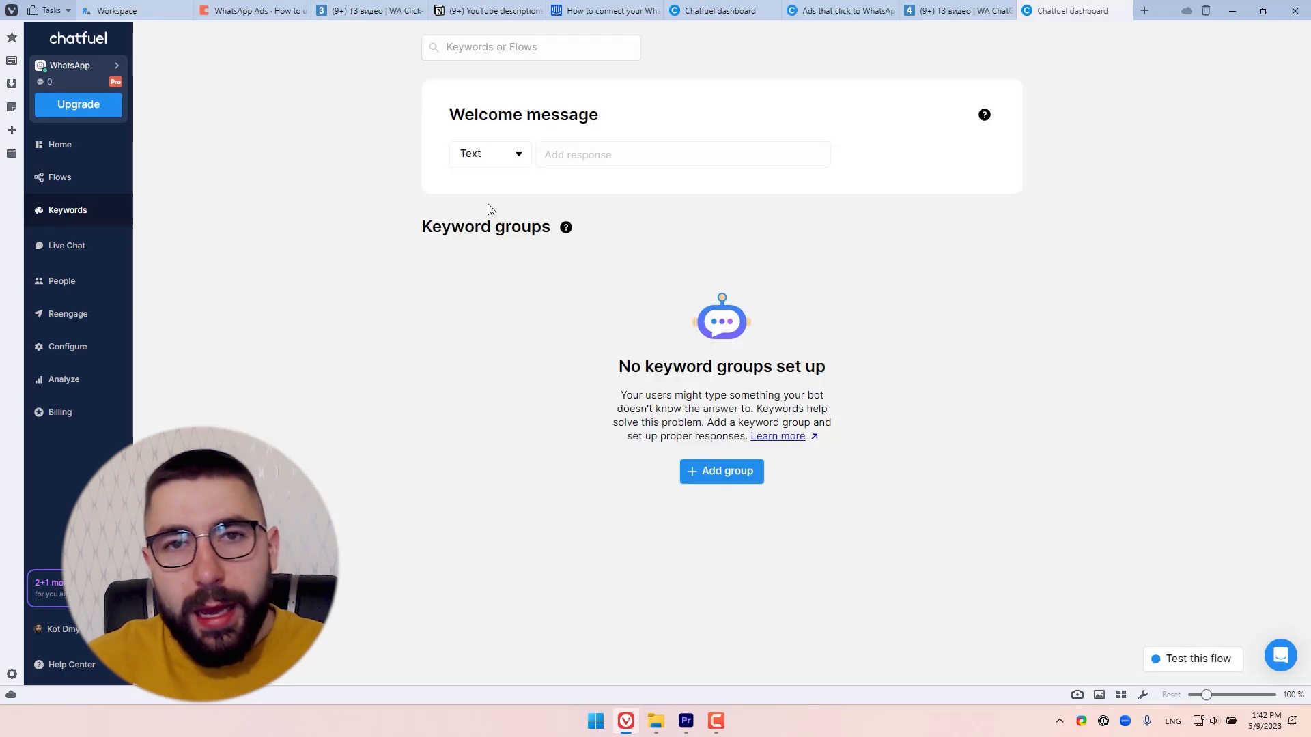
mouse_move(687, 535)
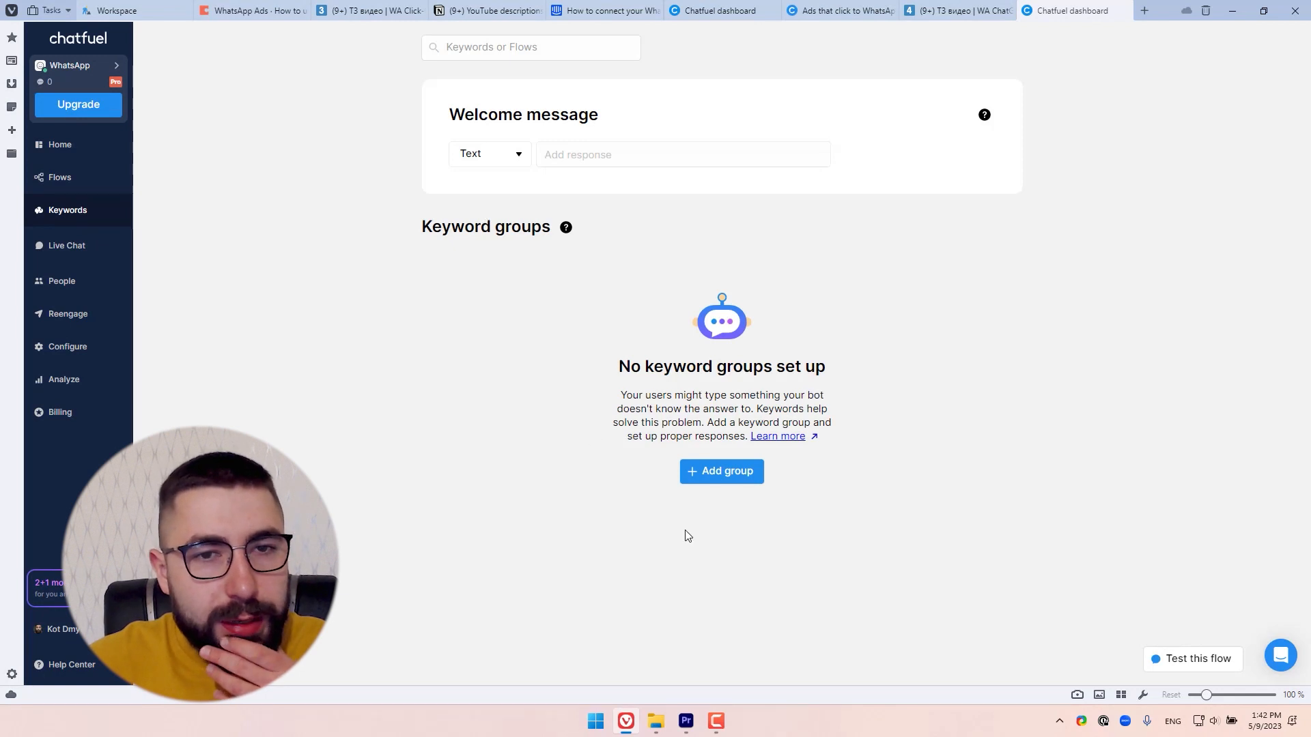
mouse_move(696, 449)
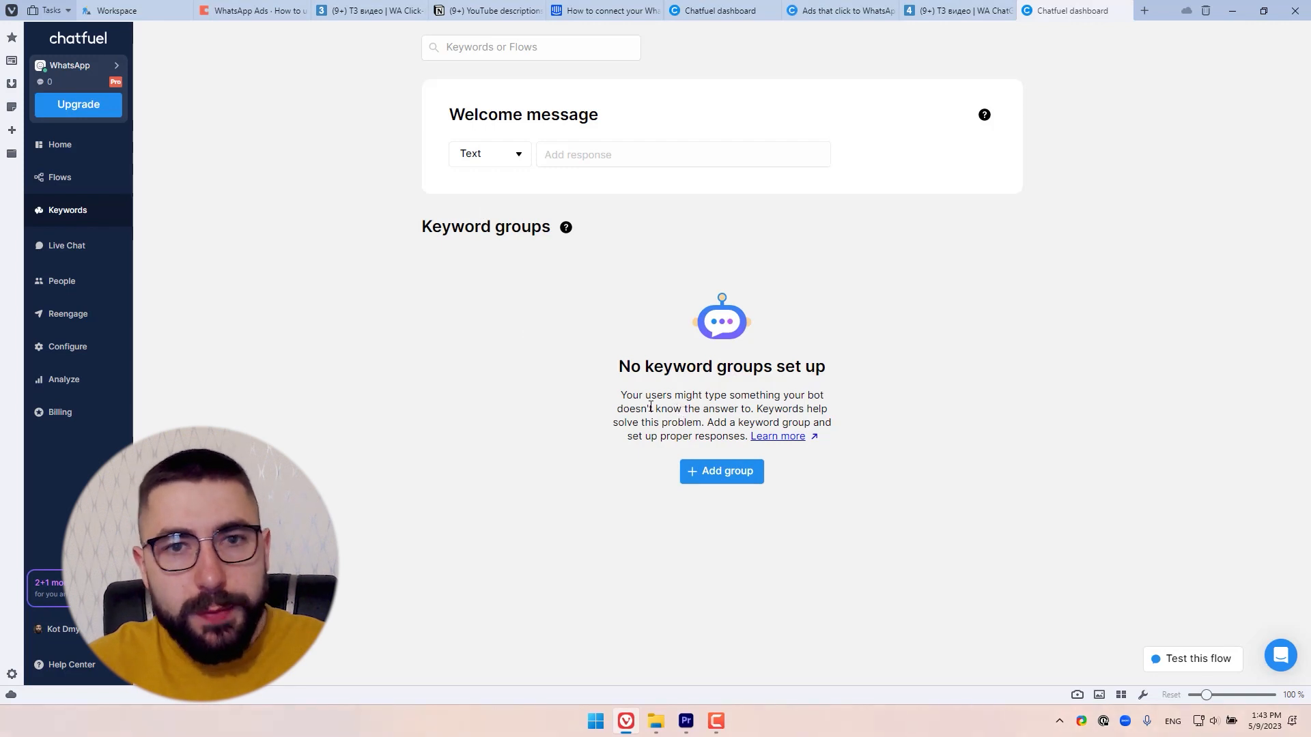
mouse_move(742, 485)
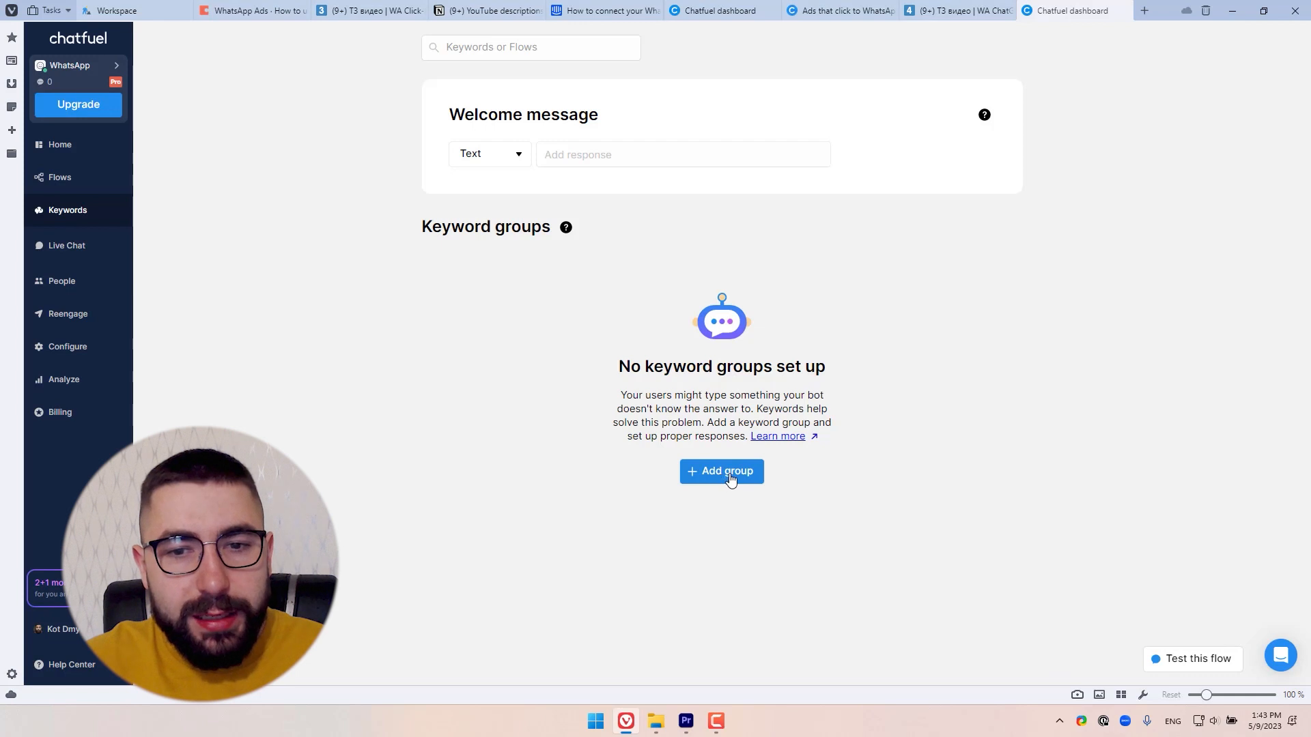
Create a keyword group named My ad containing the keyword Pink dress
click(720, 471)
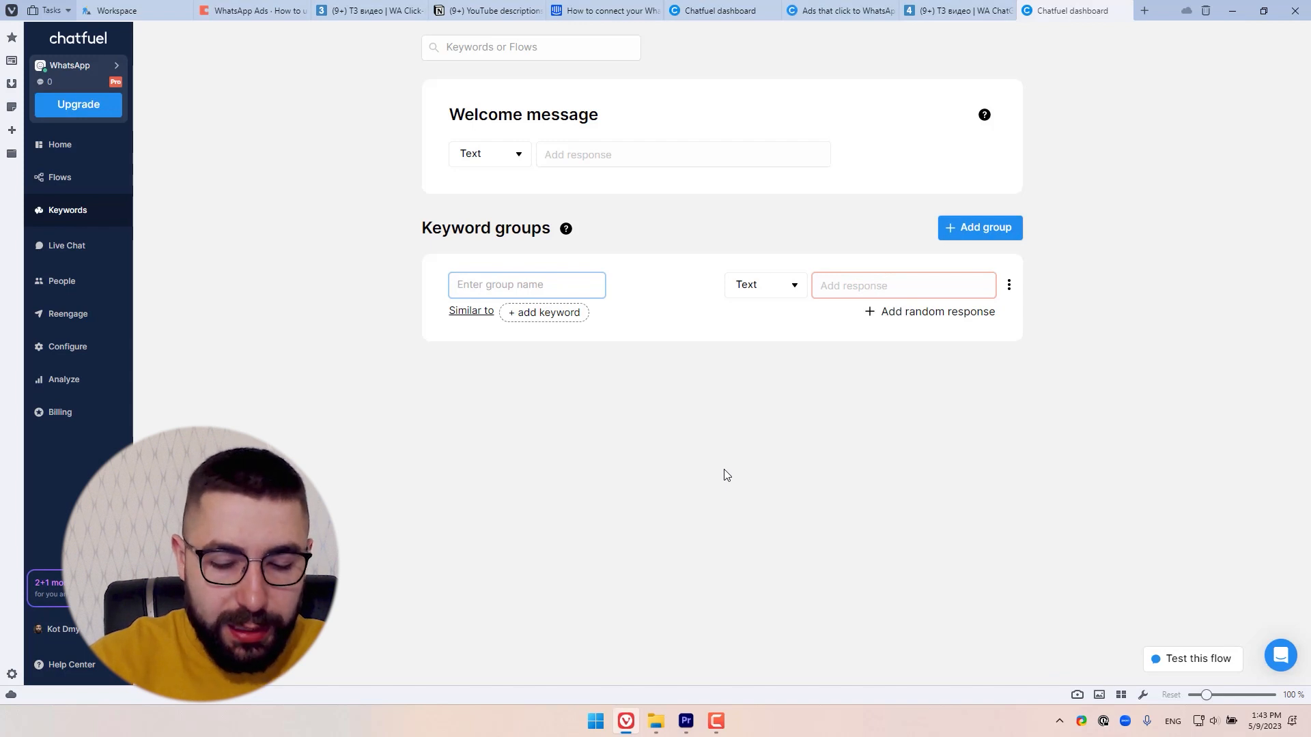
text(My ad)
click(544, 313)
text(P)
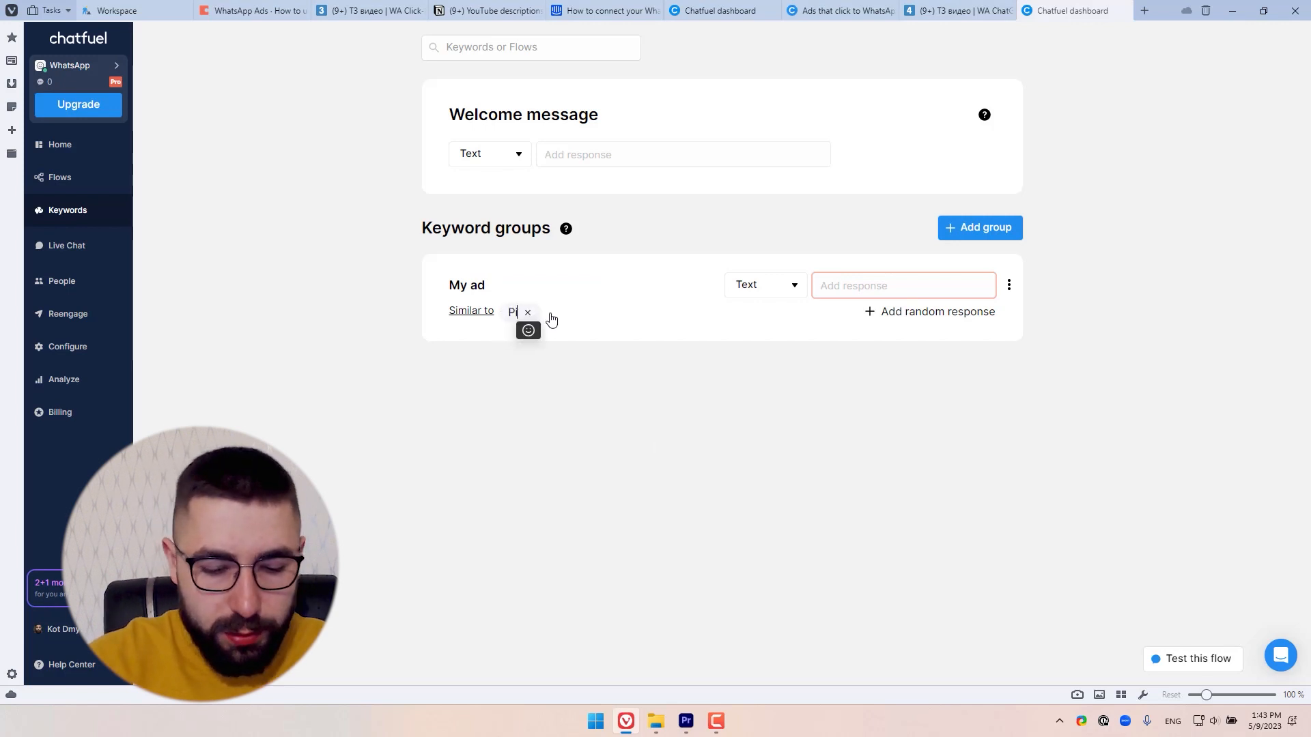
text(ink dress)
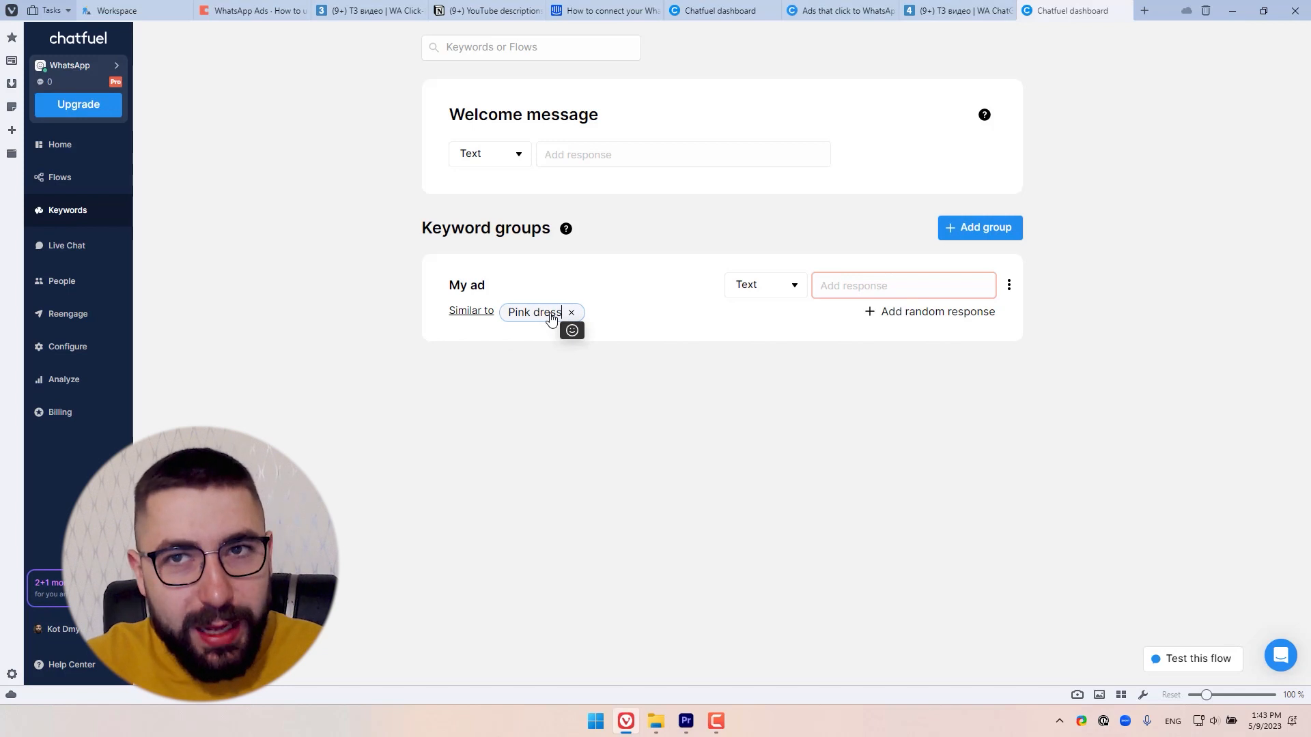
mouse_move(535, 359)
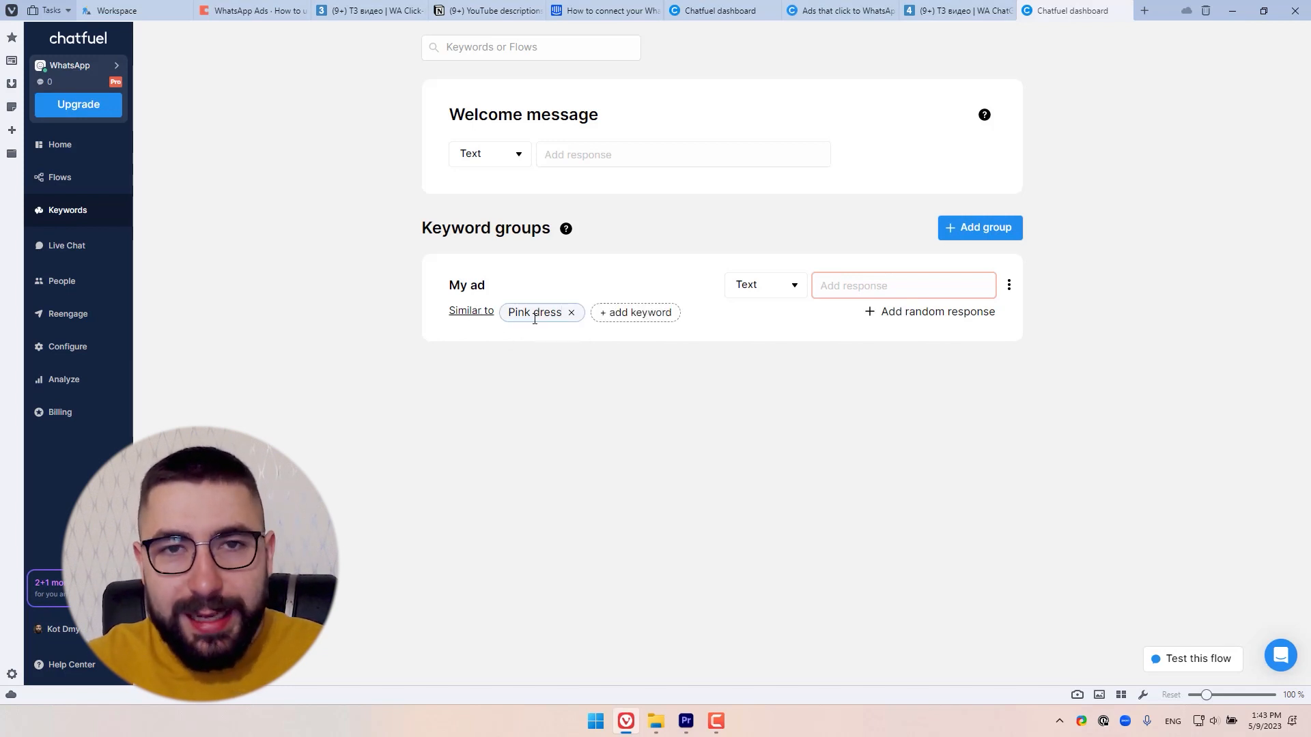
mouse_move(533, 311)
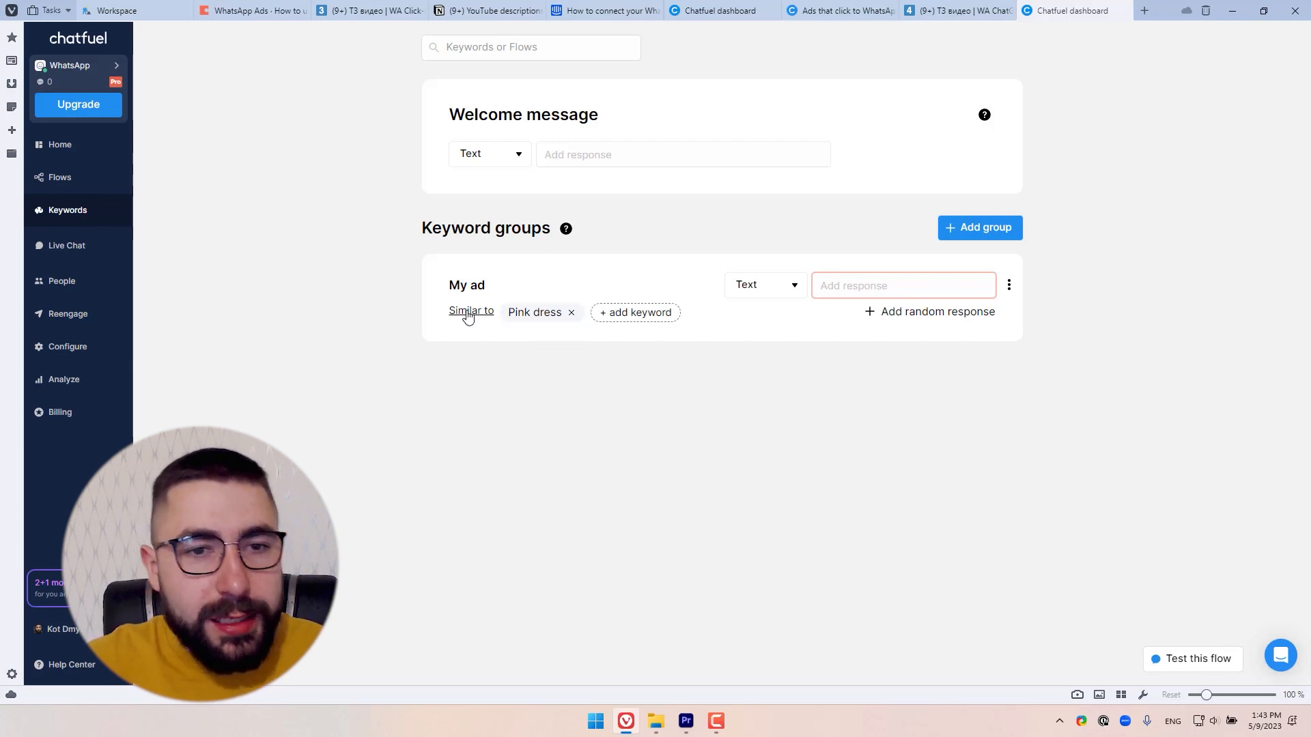
Set the Pink dress keyword's rule to Matches instead of Similar to
click(471, 310)
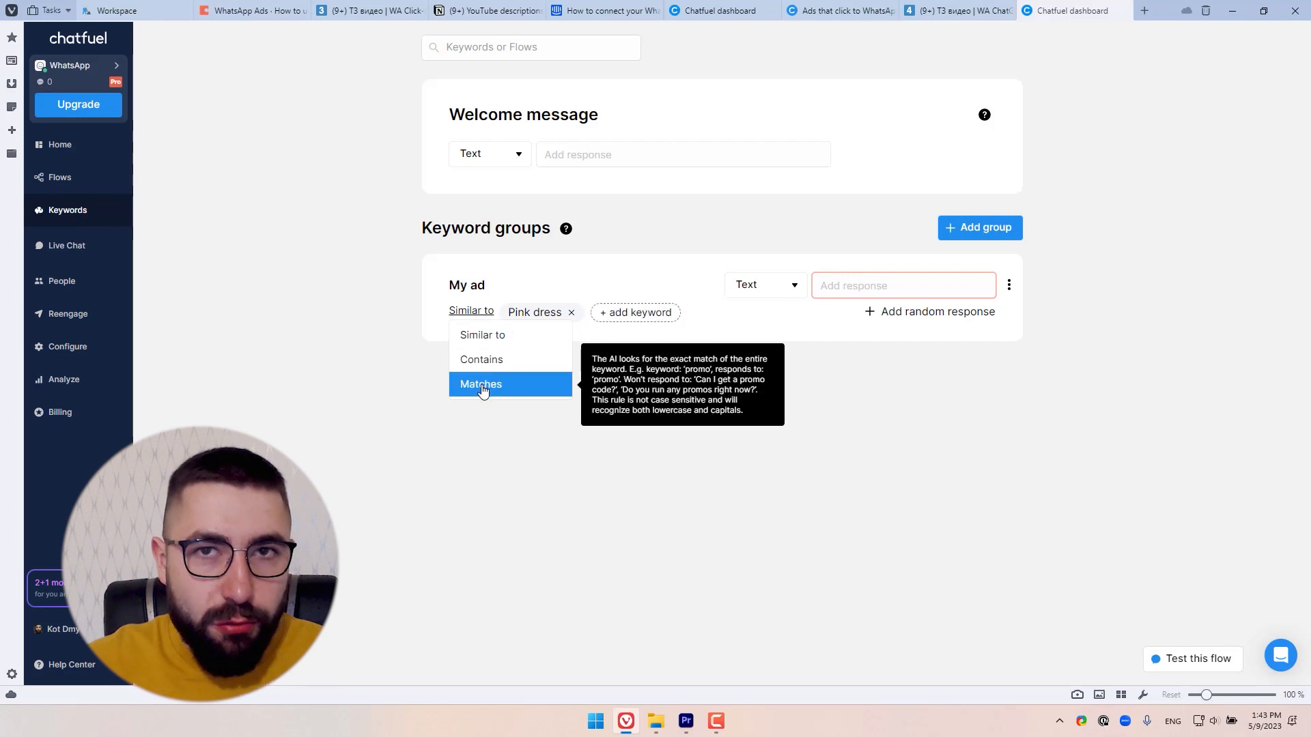
click(480, 384)
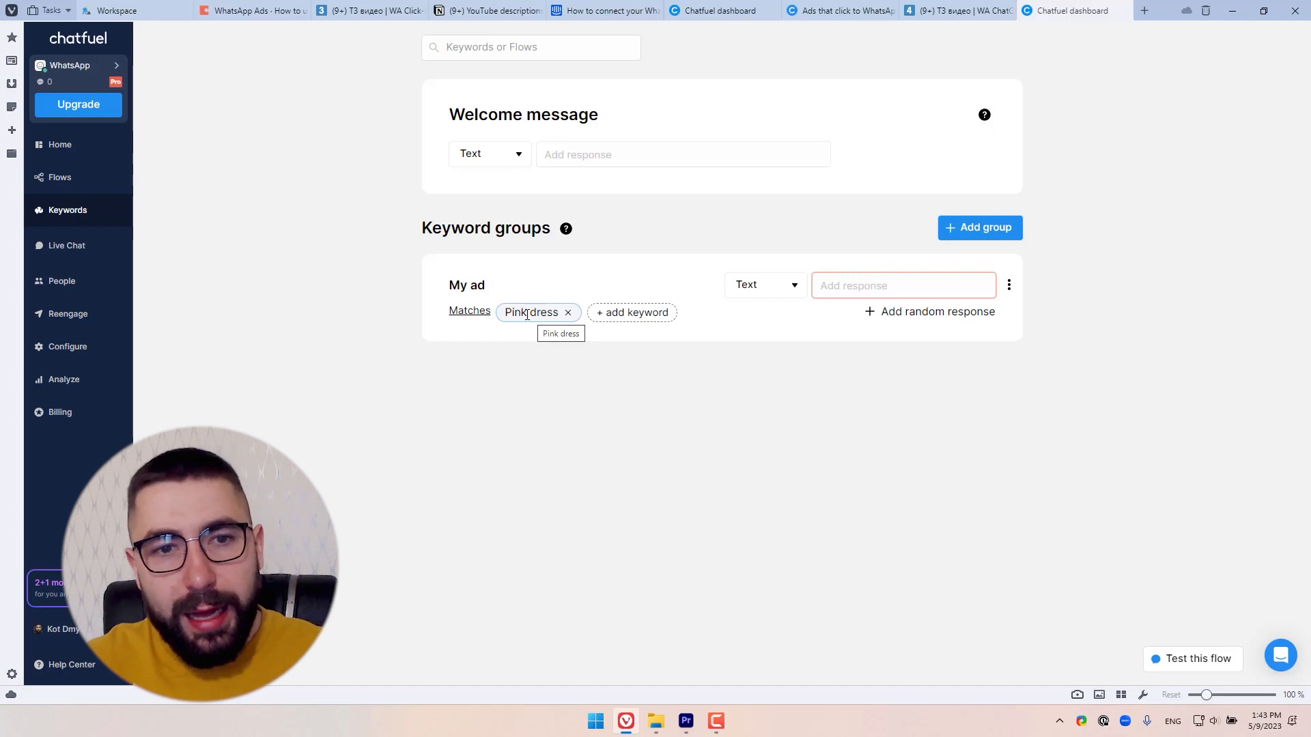
click(469, 309)
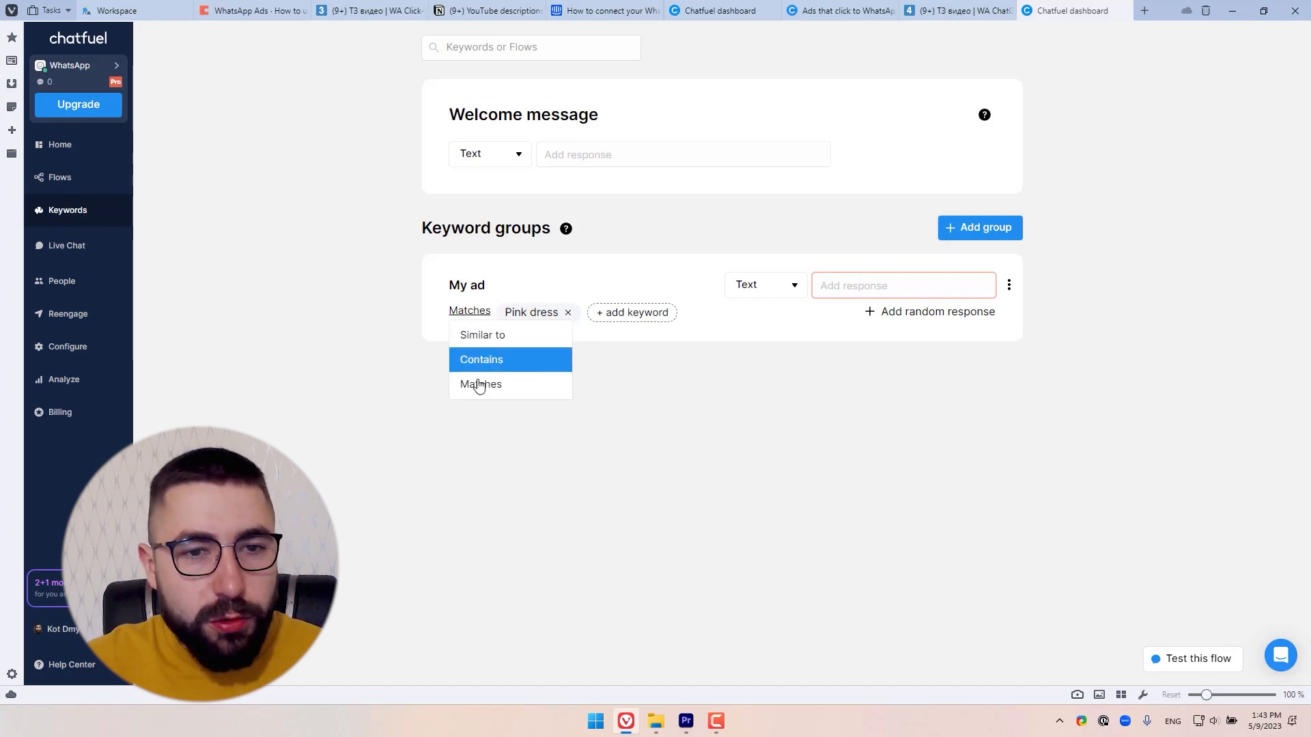
click(481, 383)
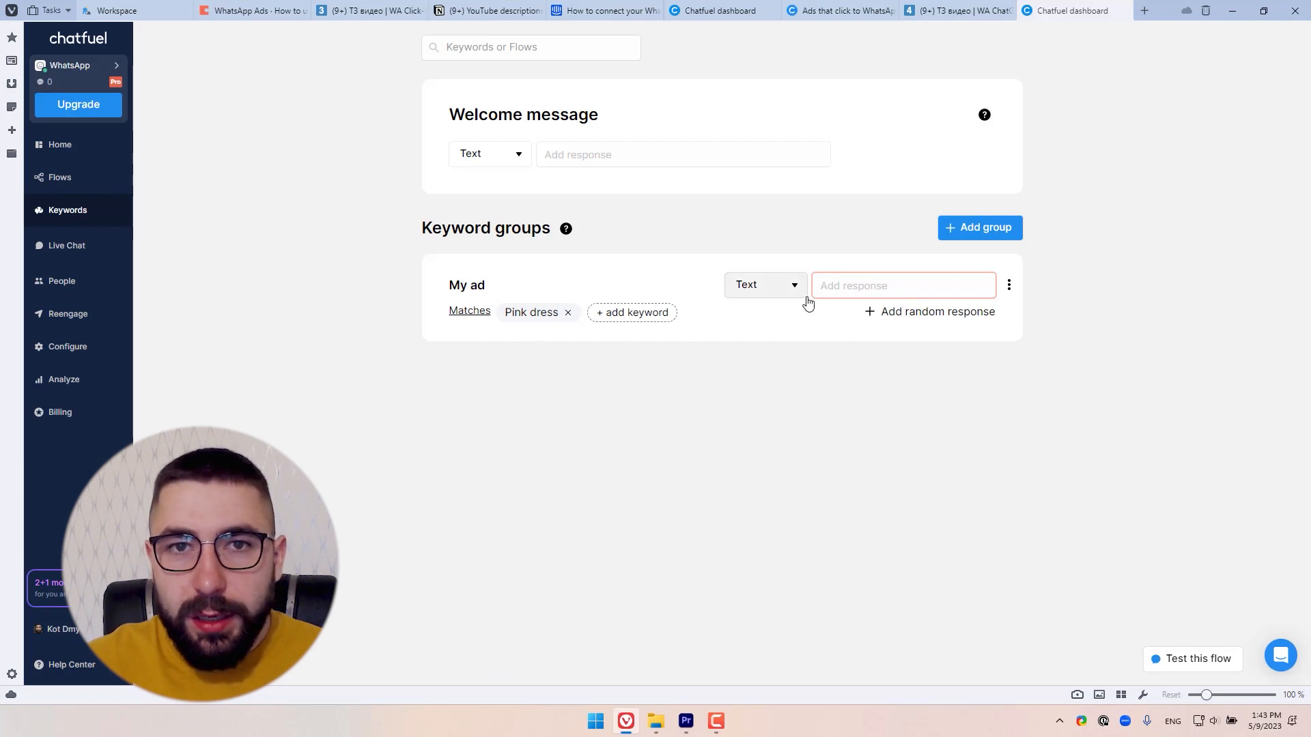
Make the My ad group respond with the flow named Flow instead of text
click(763, 284)
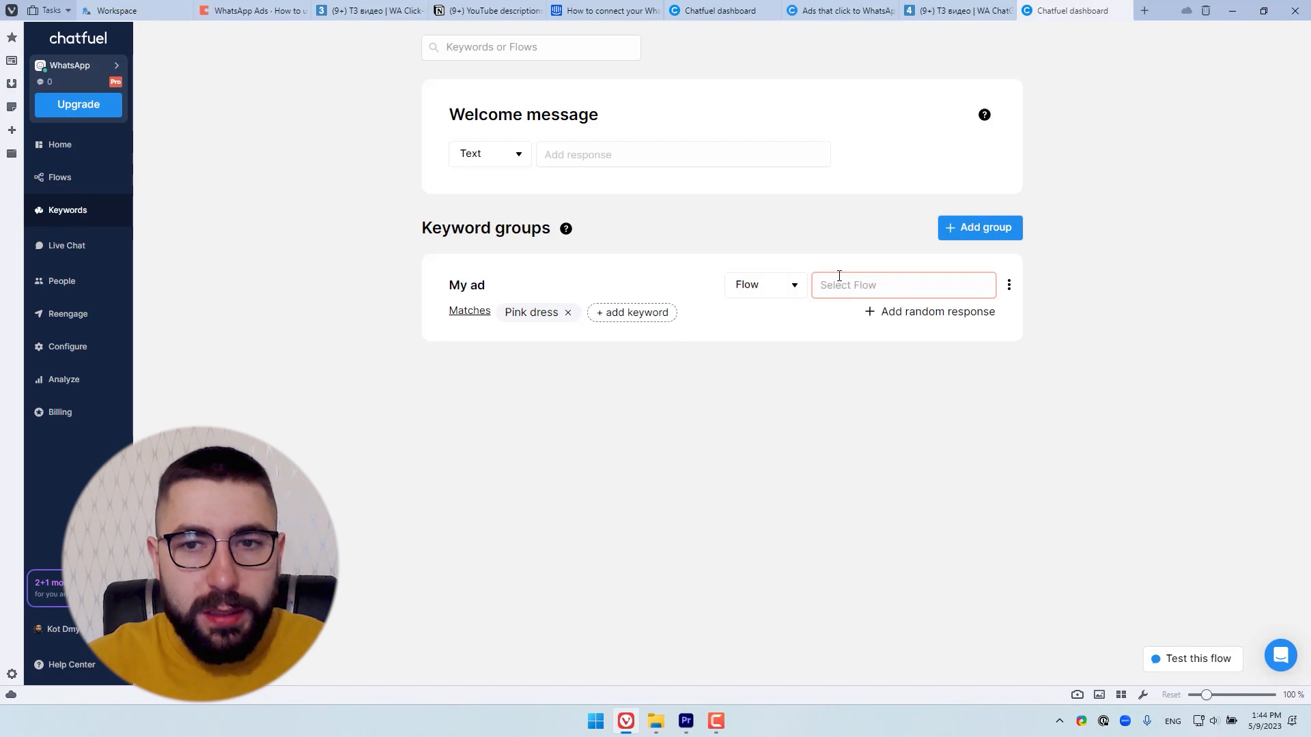
click(902, 284)
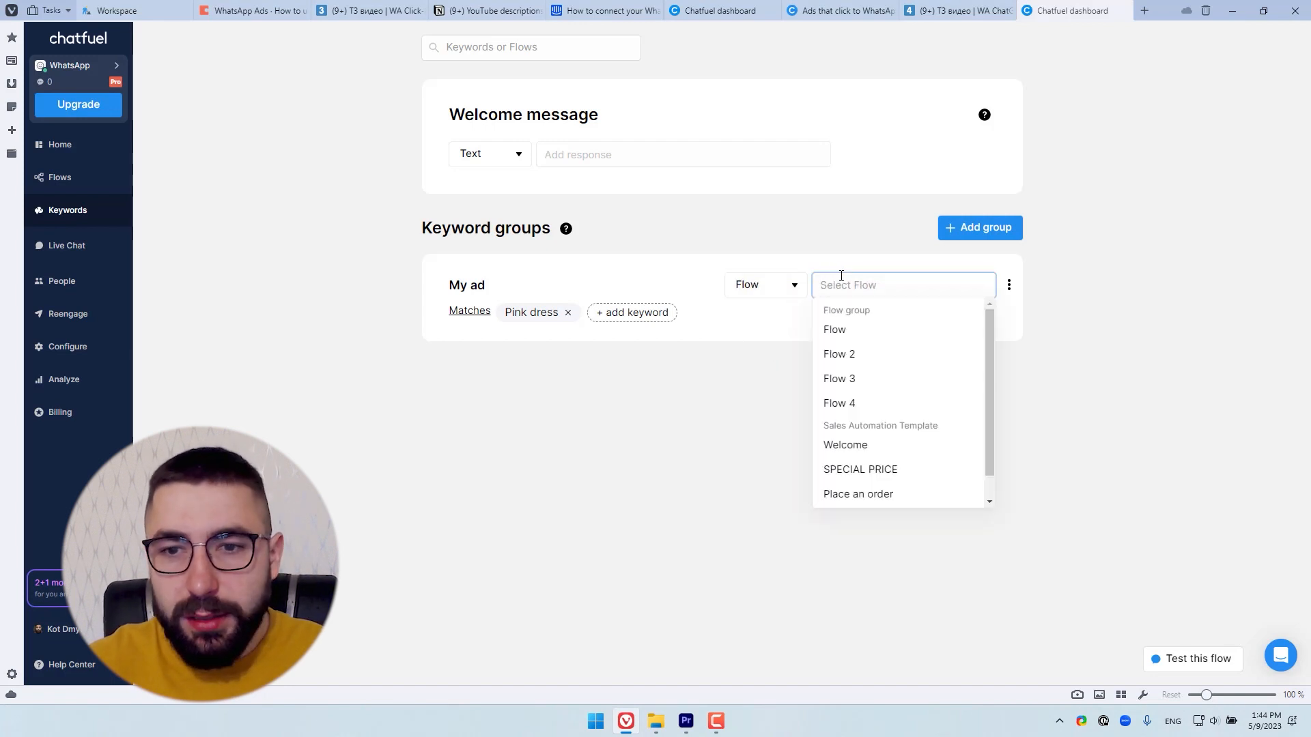
click(833, 329)
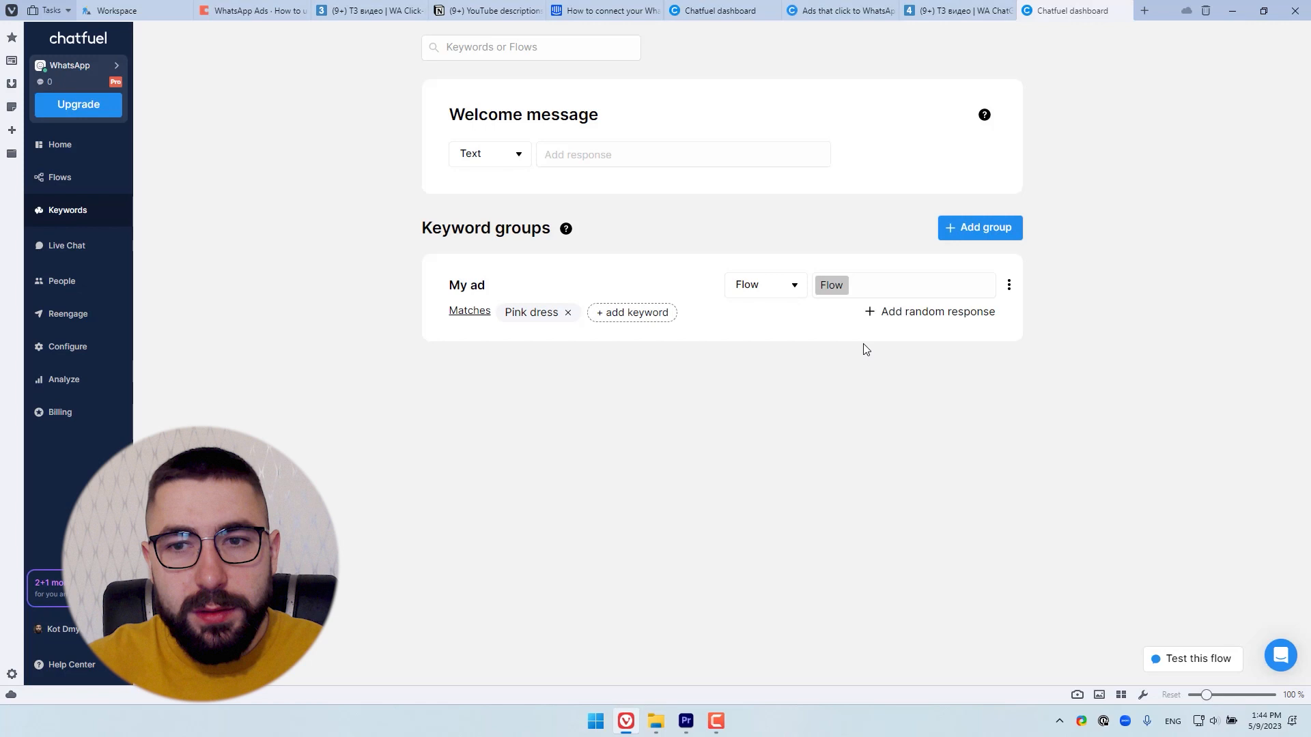
mouse_move(886, 412)
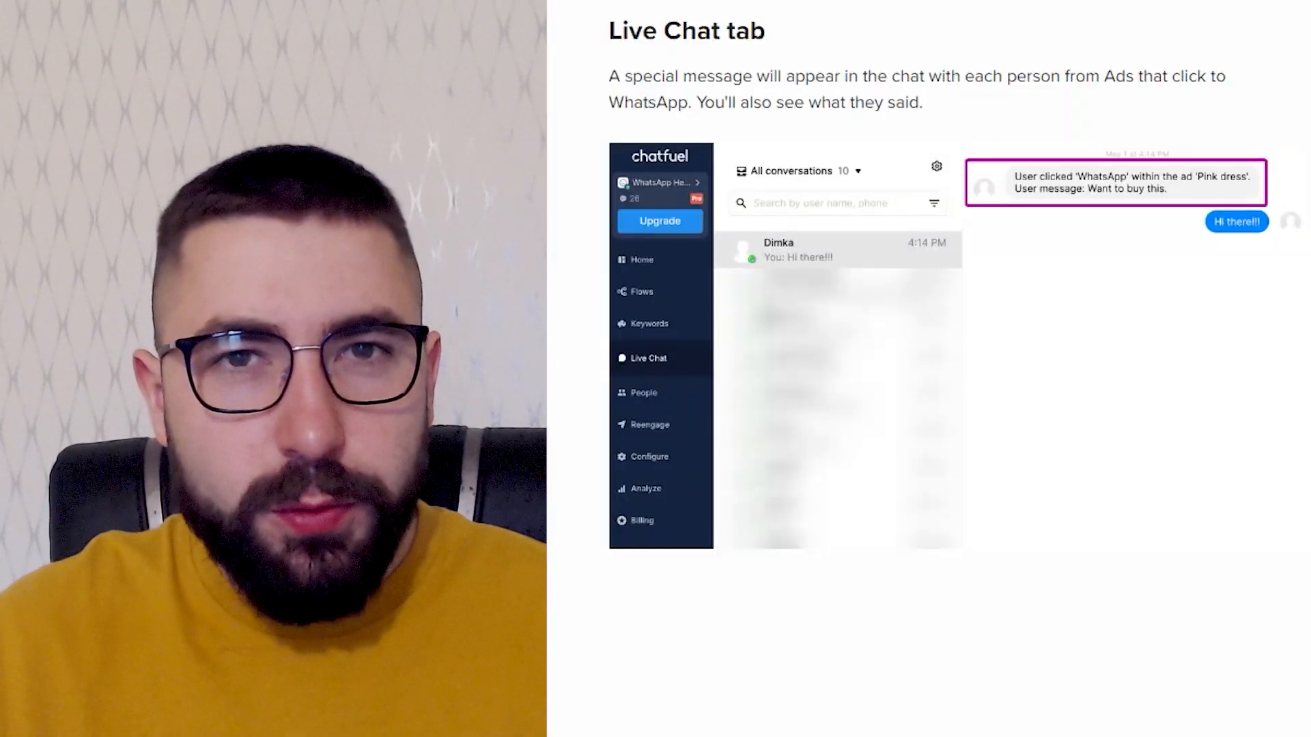
mouse_move(1174, 147)
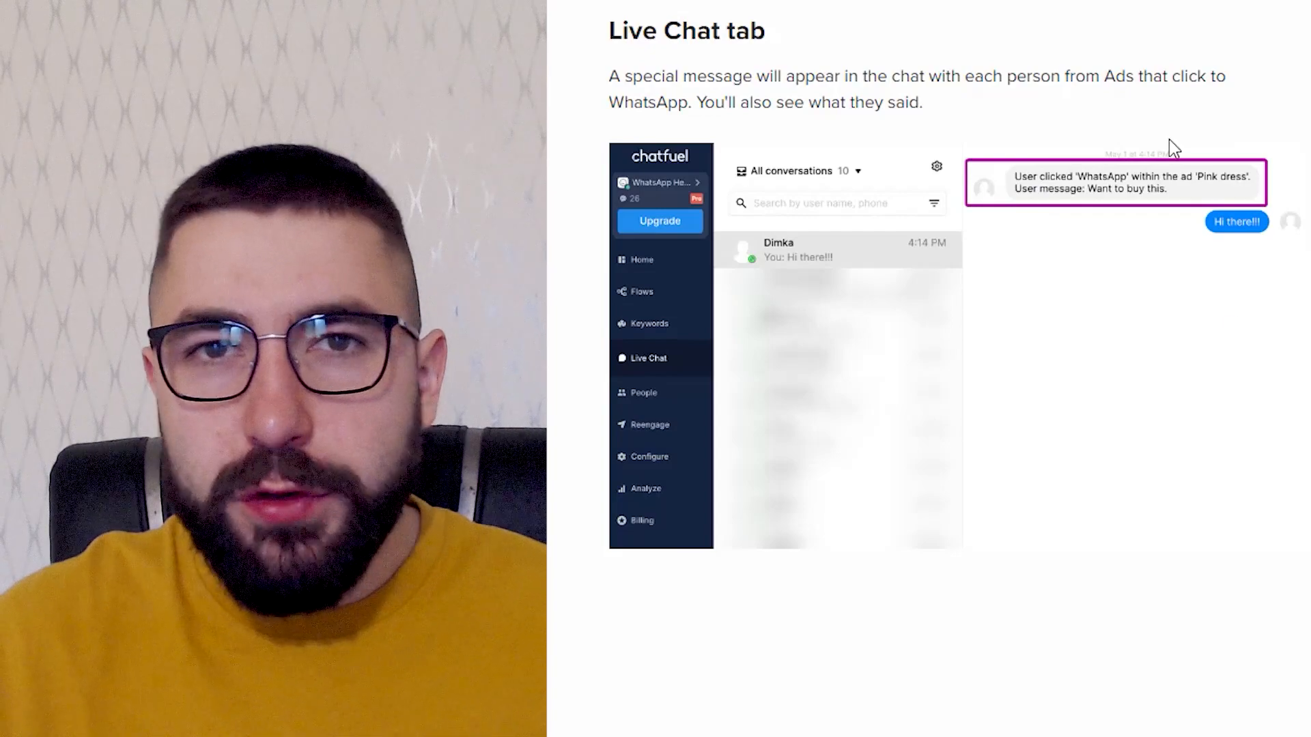